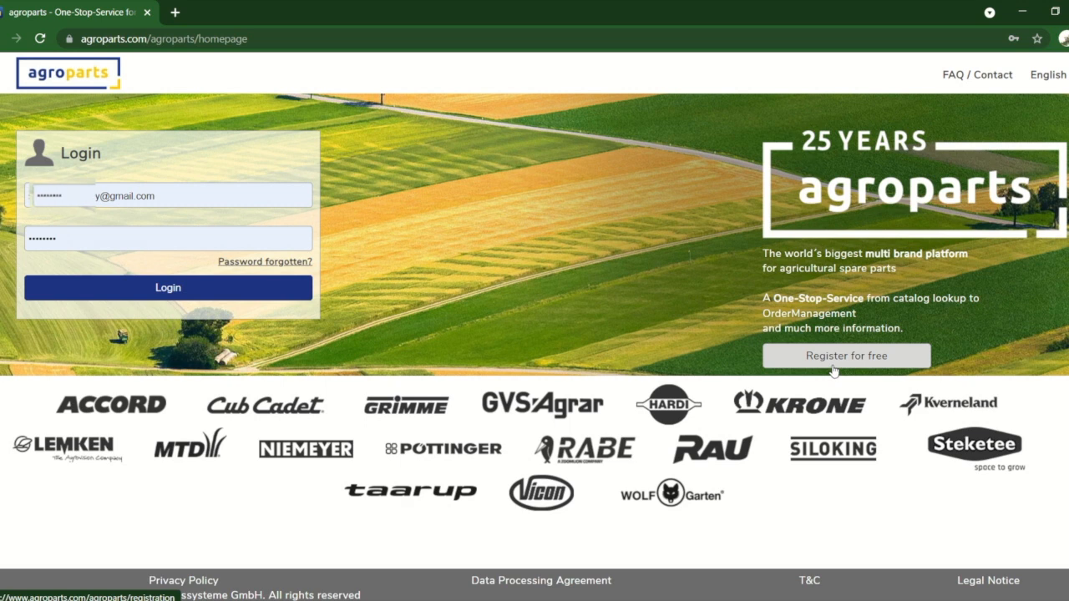
Step: Sign in to agroparts and scroll the dashboard down to the brand logos
click(846, 356)
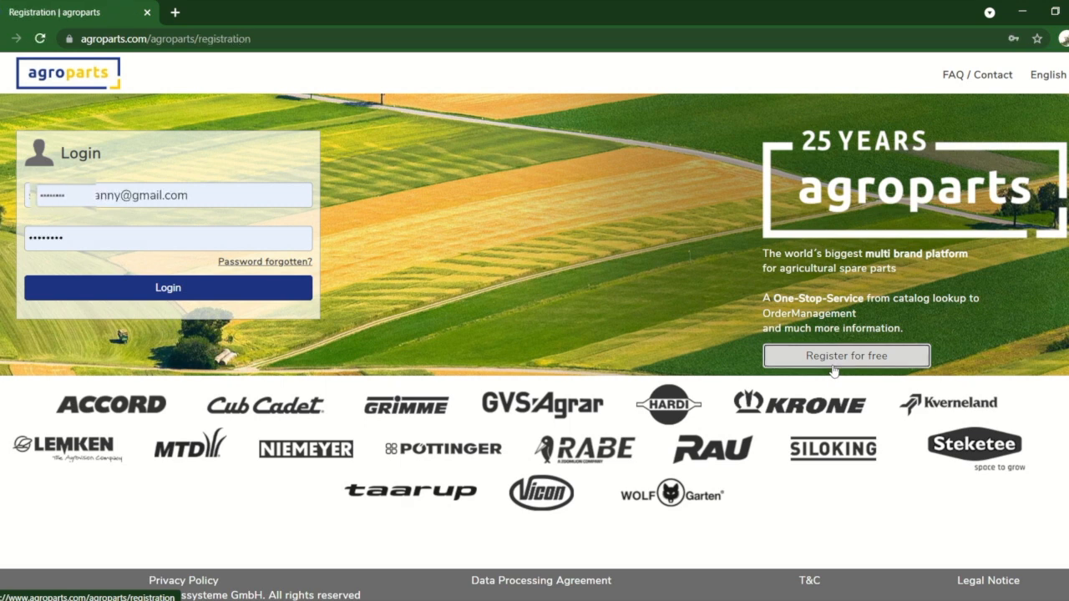
click(846, 356)
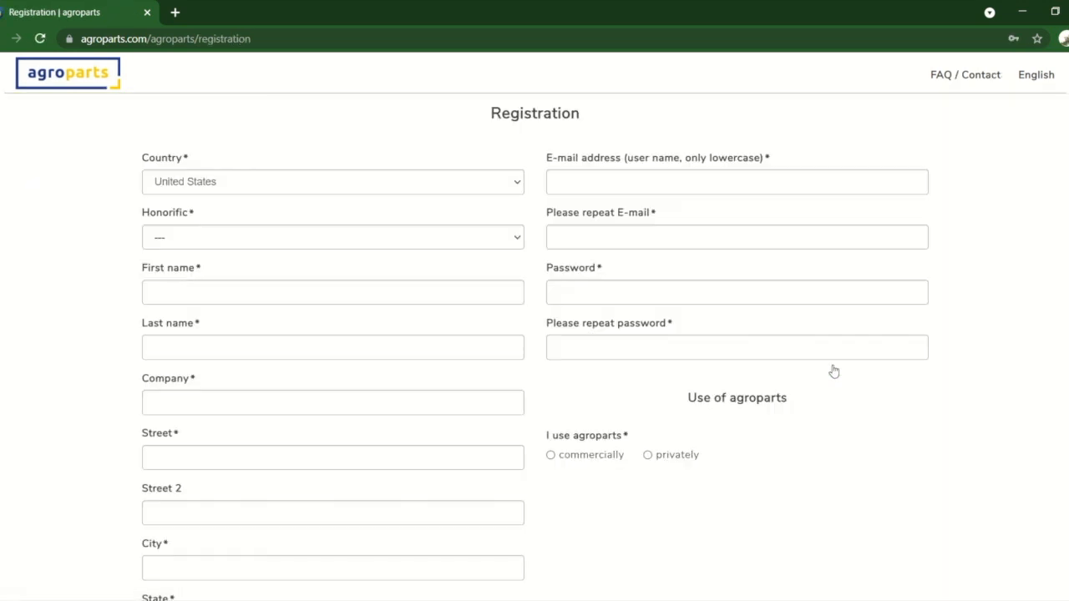
mouse_move(682, 445)
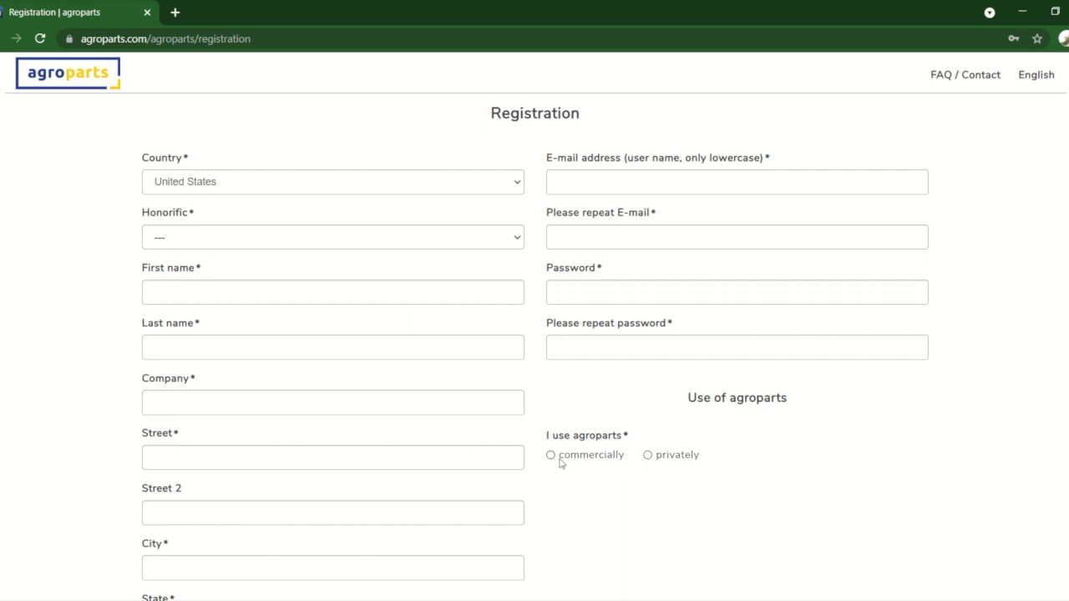
mouse_move(100, 114)
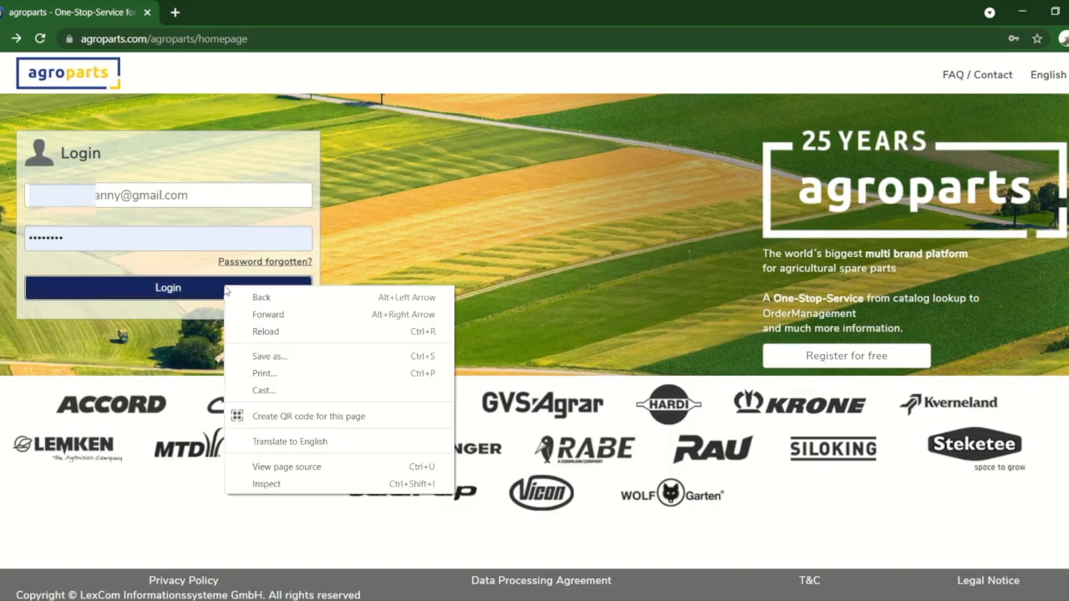
click(167, 288)
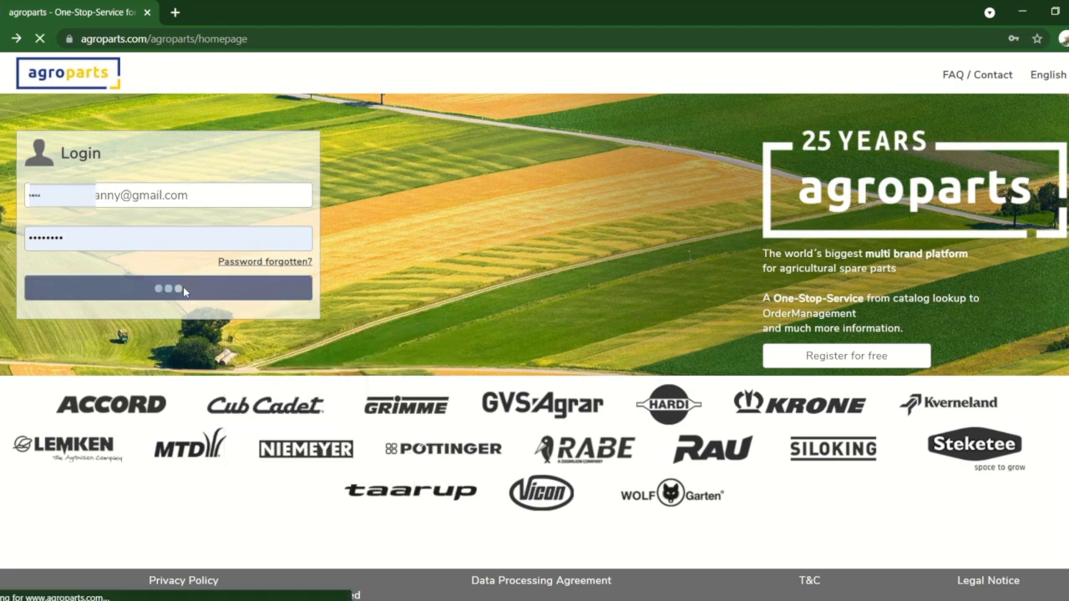
click(167, 288)
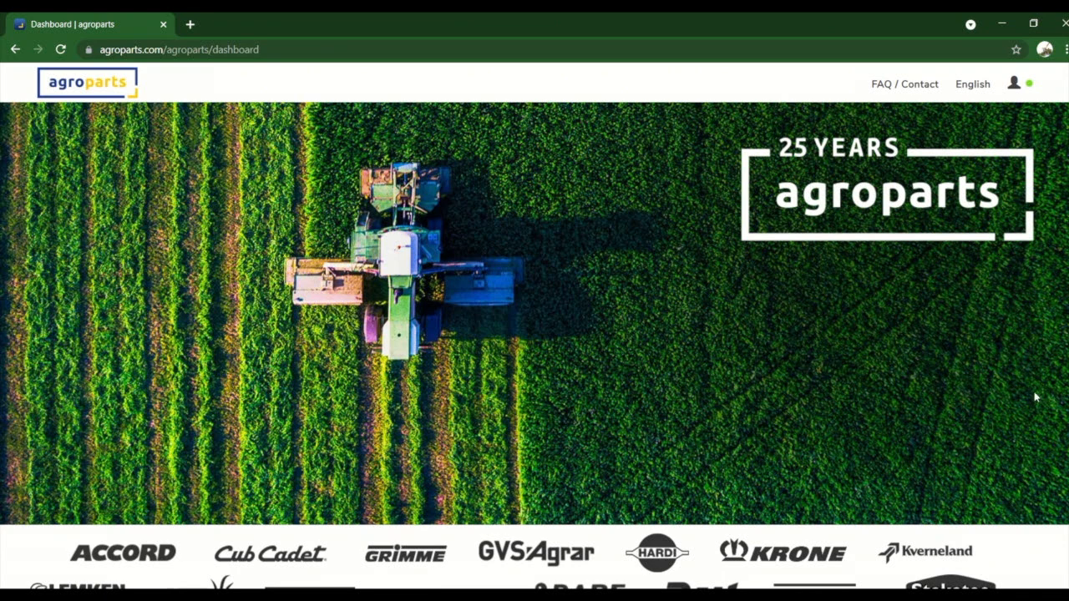
scroll(down, 3)
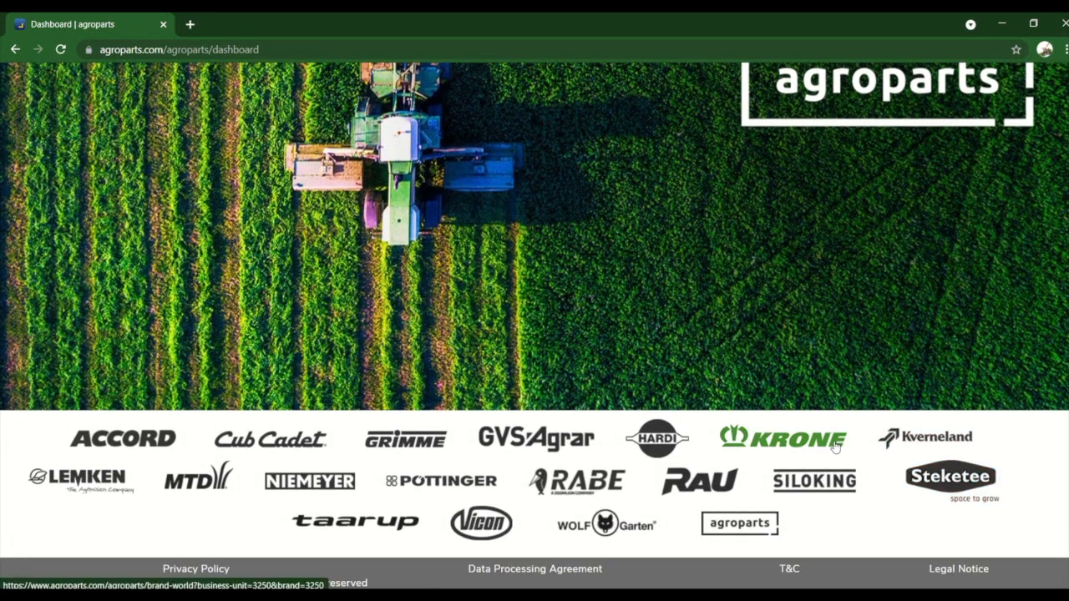
mouse_move(811, 441)
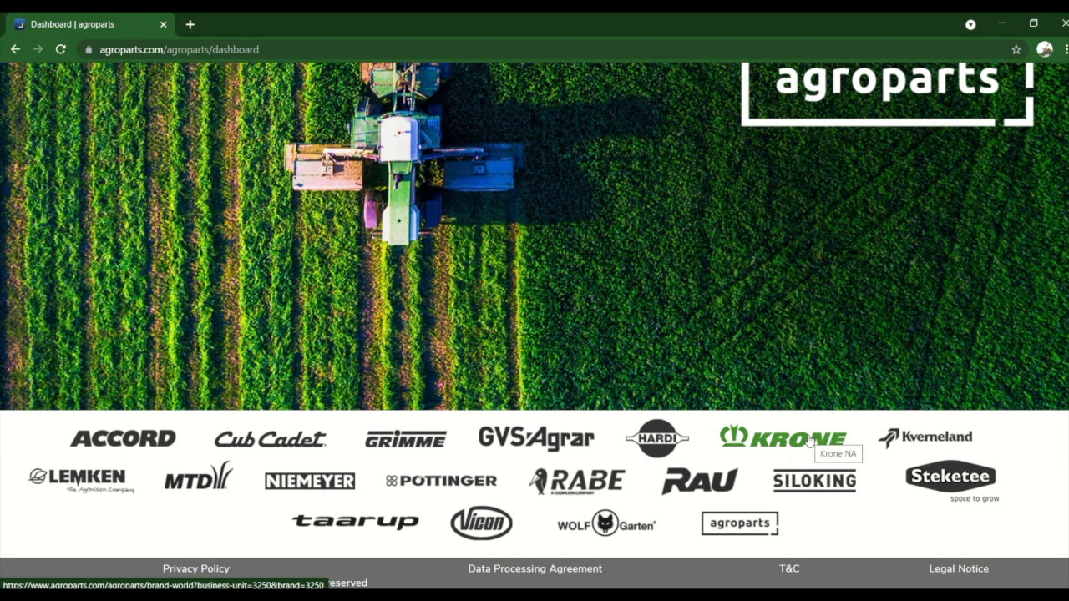
Step: Go to the Krone brand page and launch its OnlineCatalog of machine categories
click(789, 438)
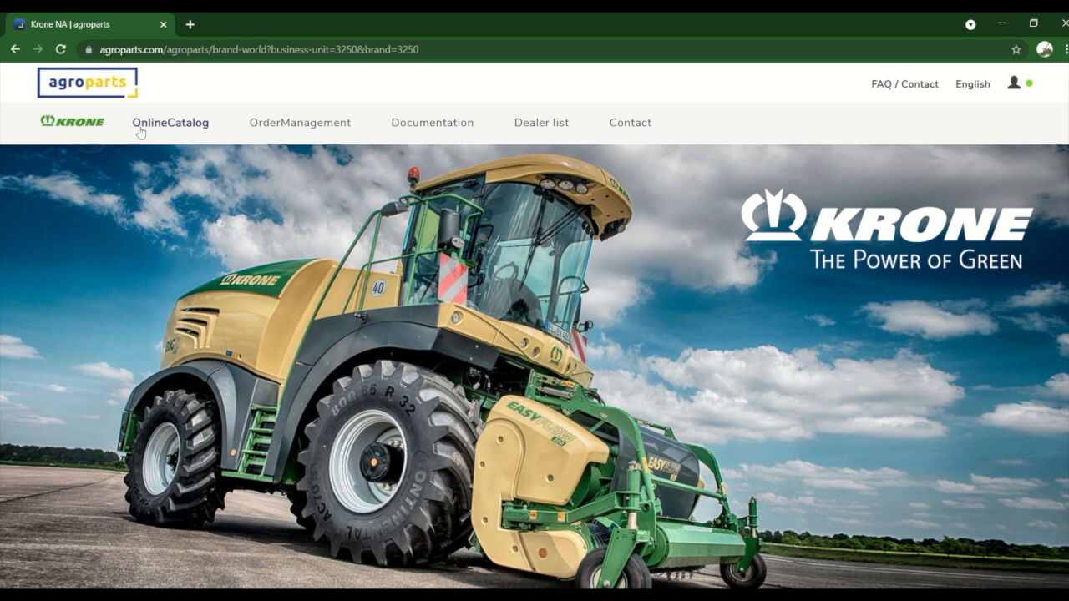
click(171, 124)
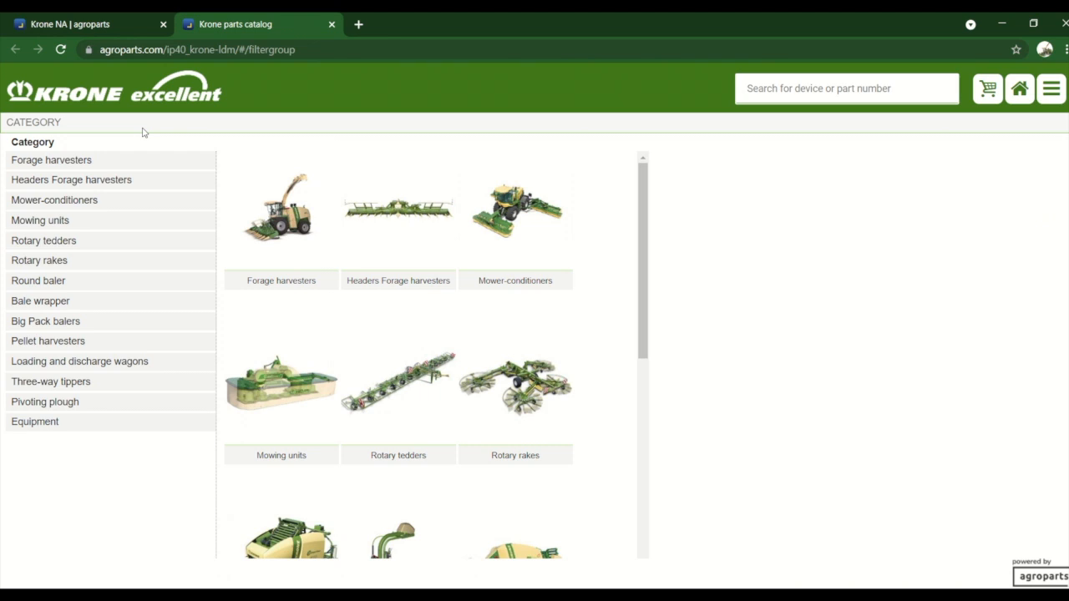
mouse_move(73, 237)
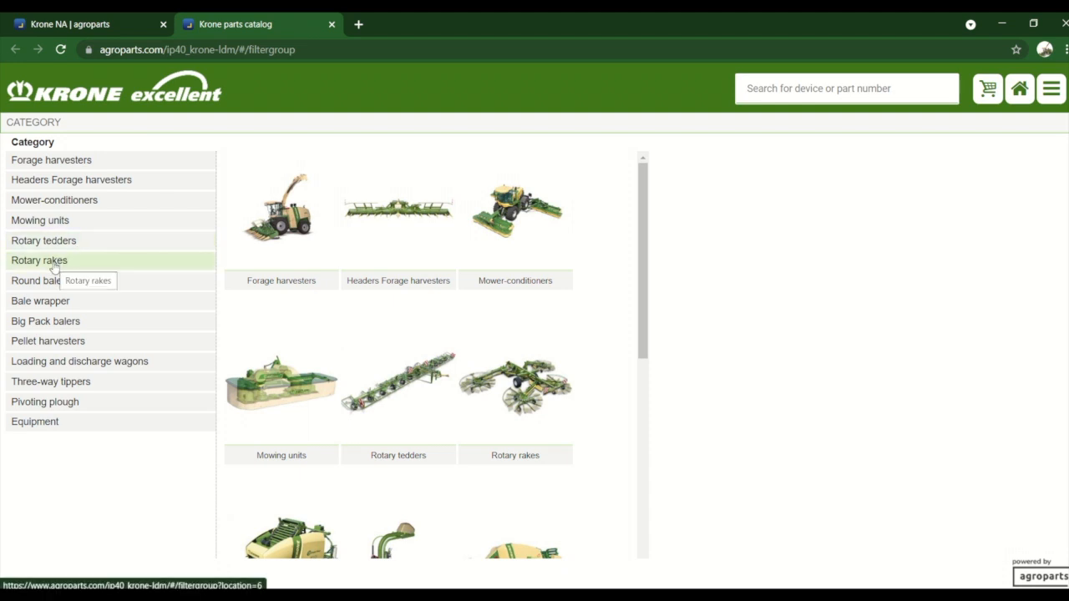
mouse_move(43, 241)
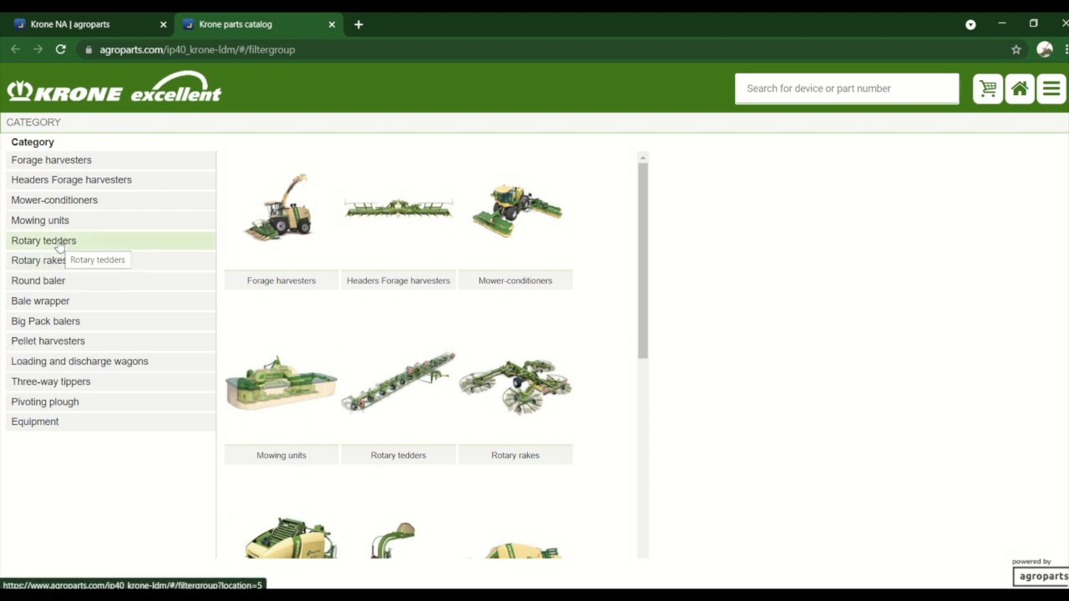
Step: Navigate Rotary tedders > 4-rotary tedder, try KW 5.52/4X7, then choose KW 5.52/4X7 T instead
click(44, 241)
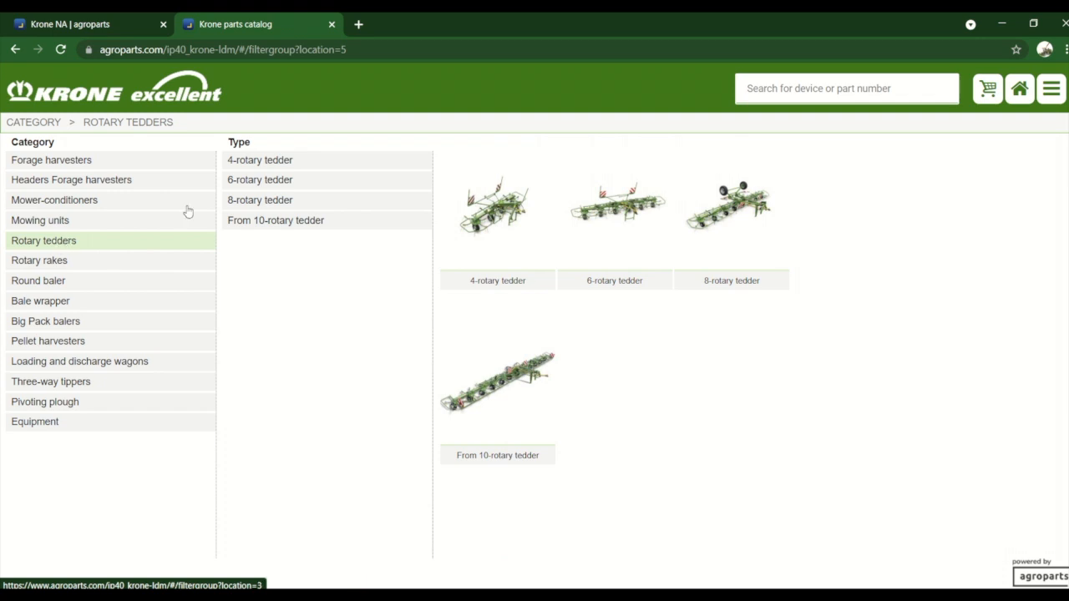
click(259, 160)
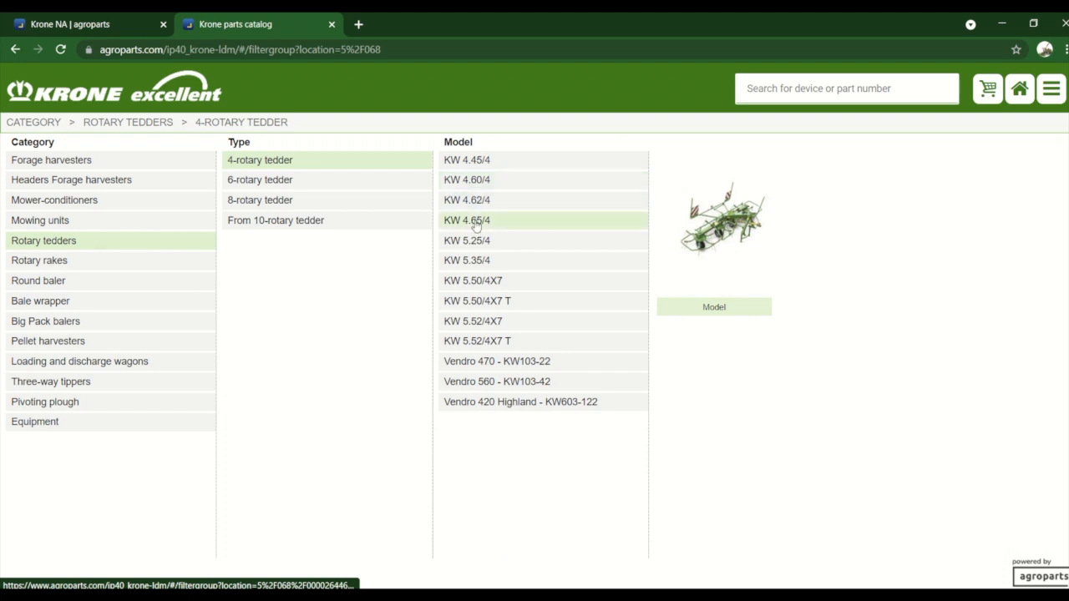
mouse_move(477, 220)
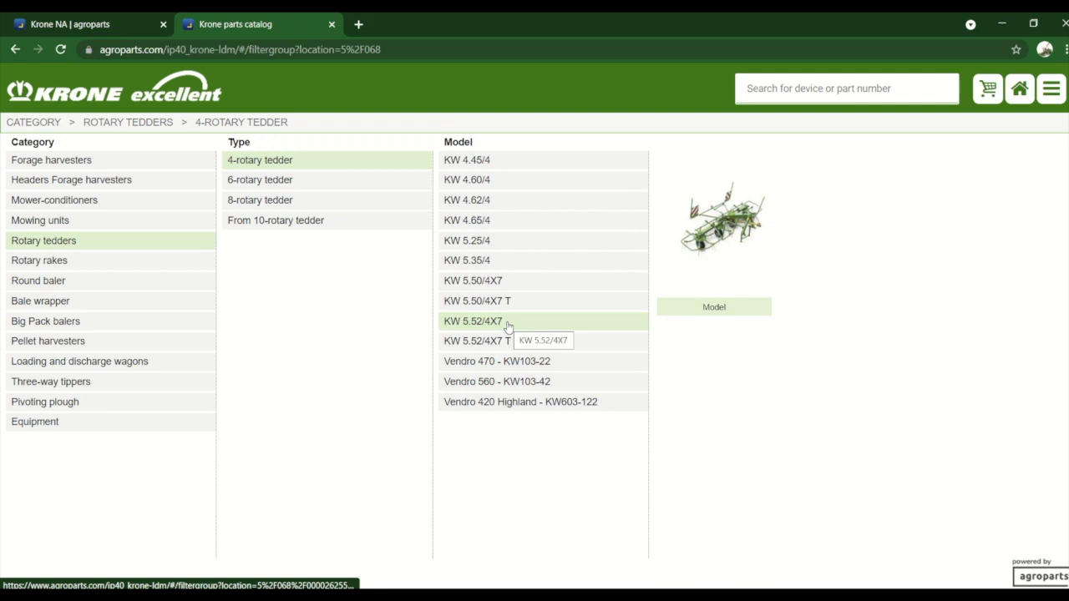
click(471, 320)
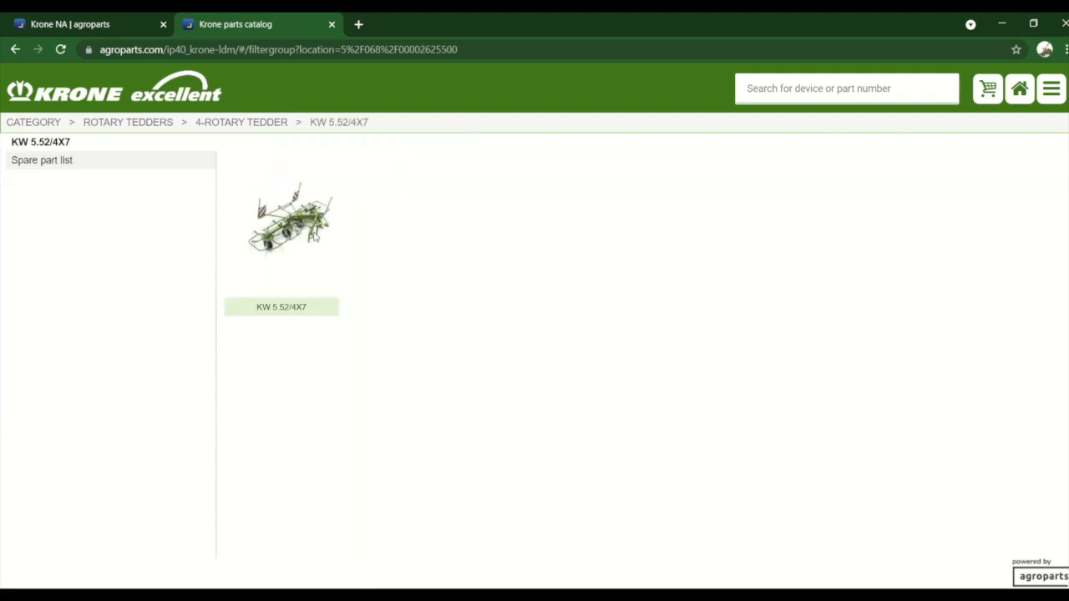
mouse_move(322, 291)
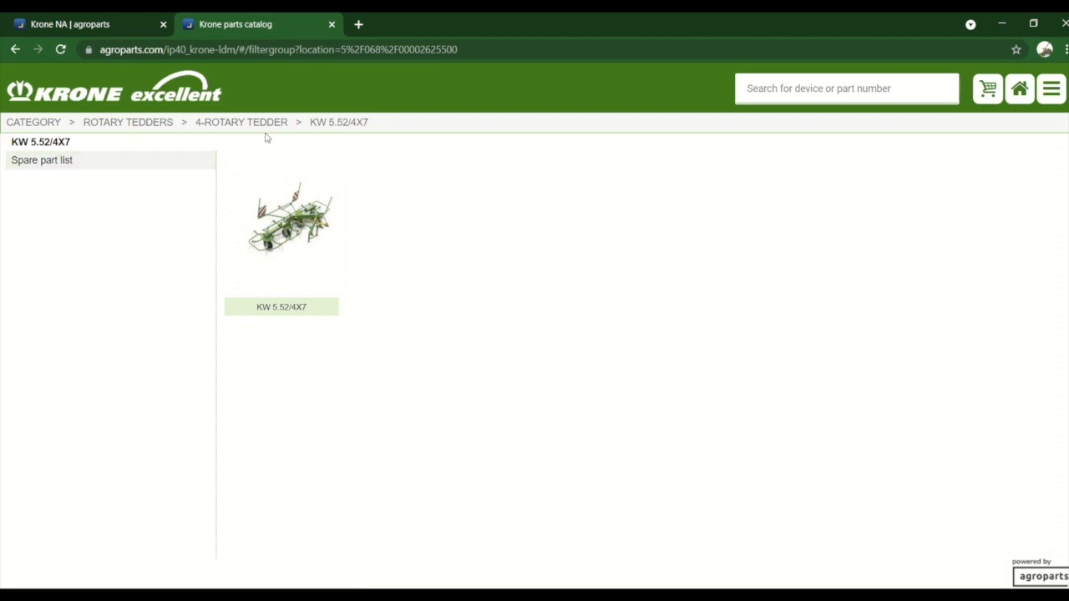
click(240, 122)
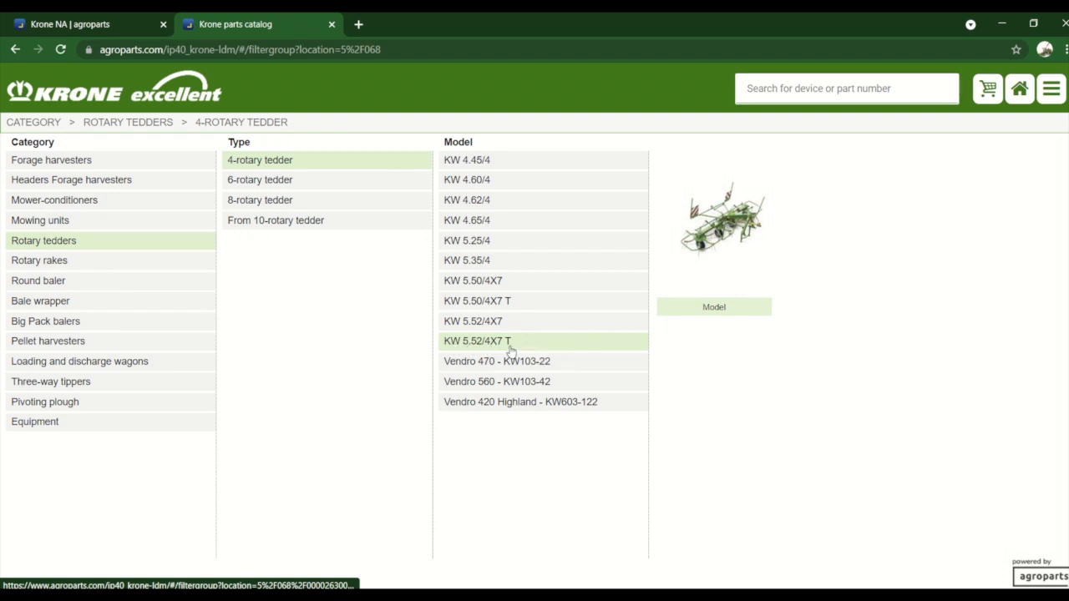
mouse_move(509, 342)
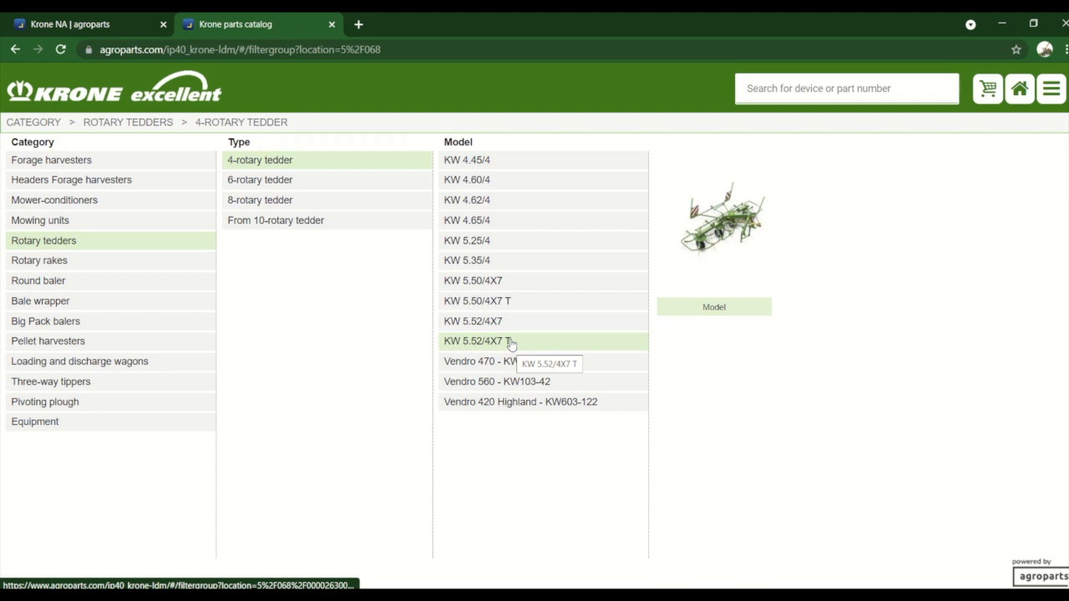
click(476, 341)
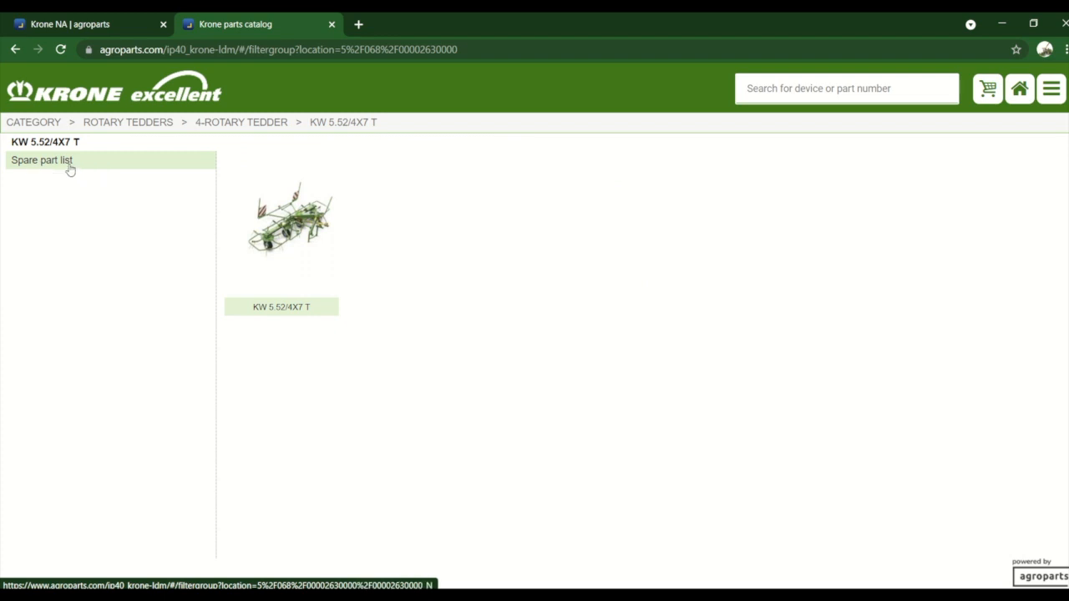
click(42, 160)
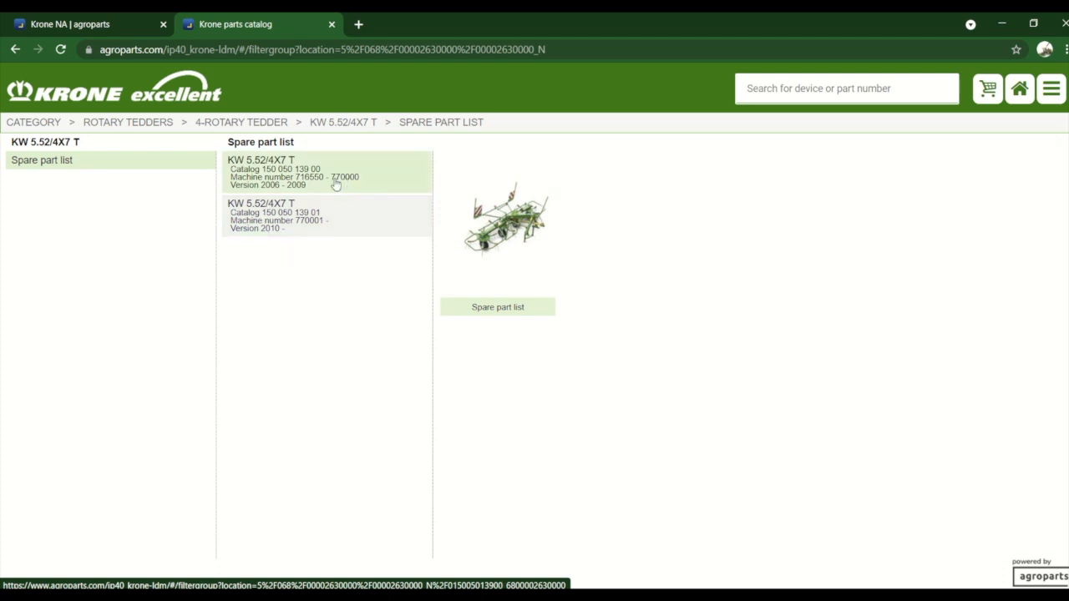
mouse_move(331, 183)
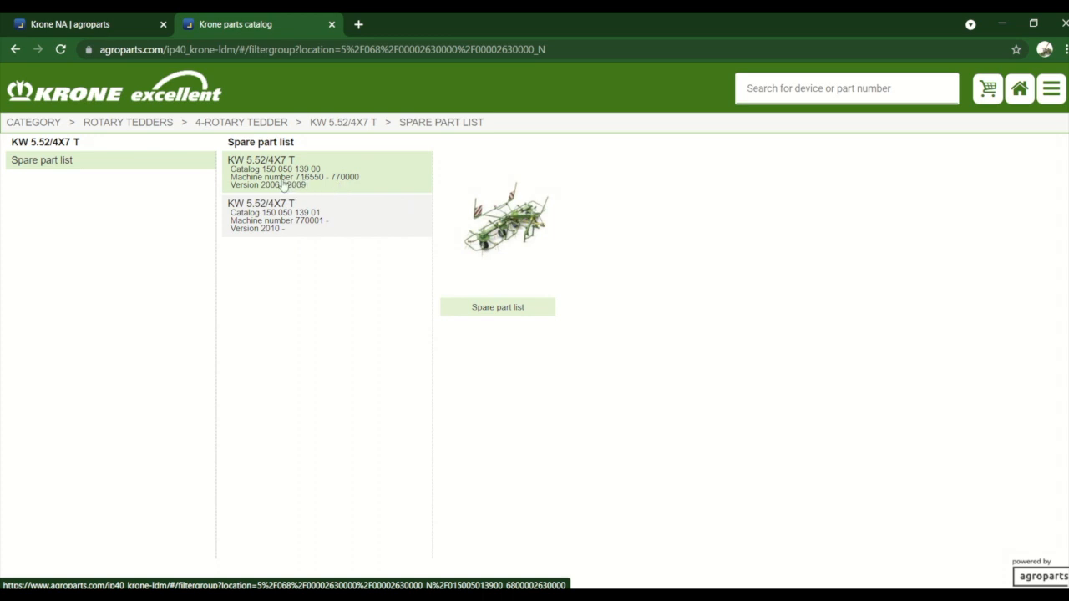
click(325, 215)
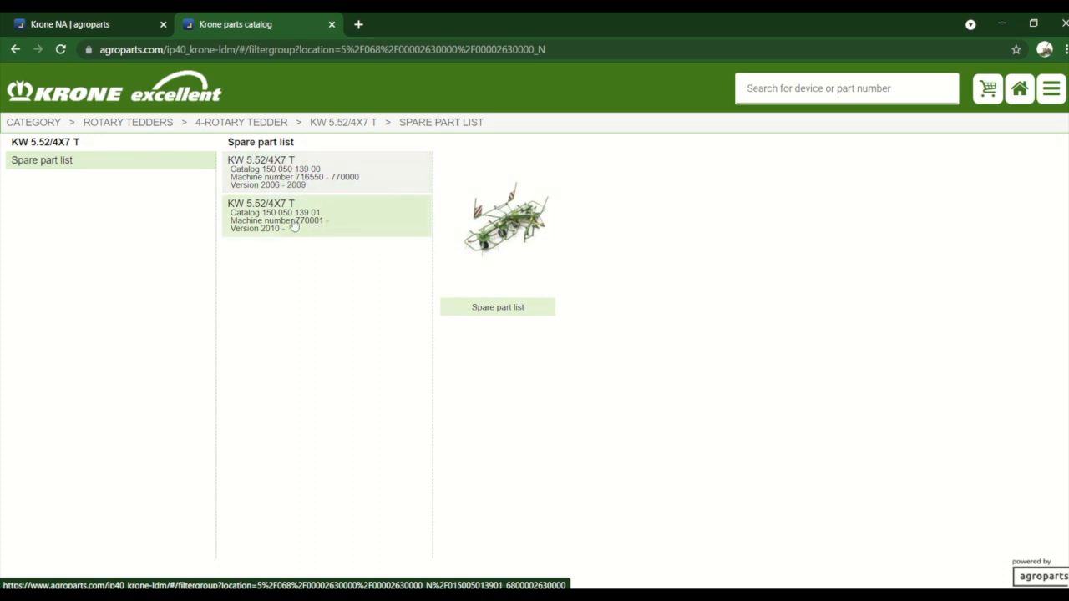
mouse_move(301, 225)
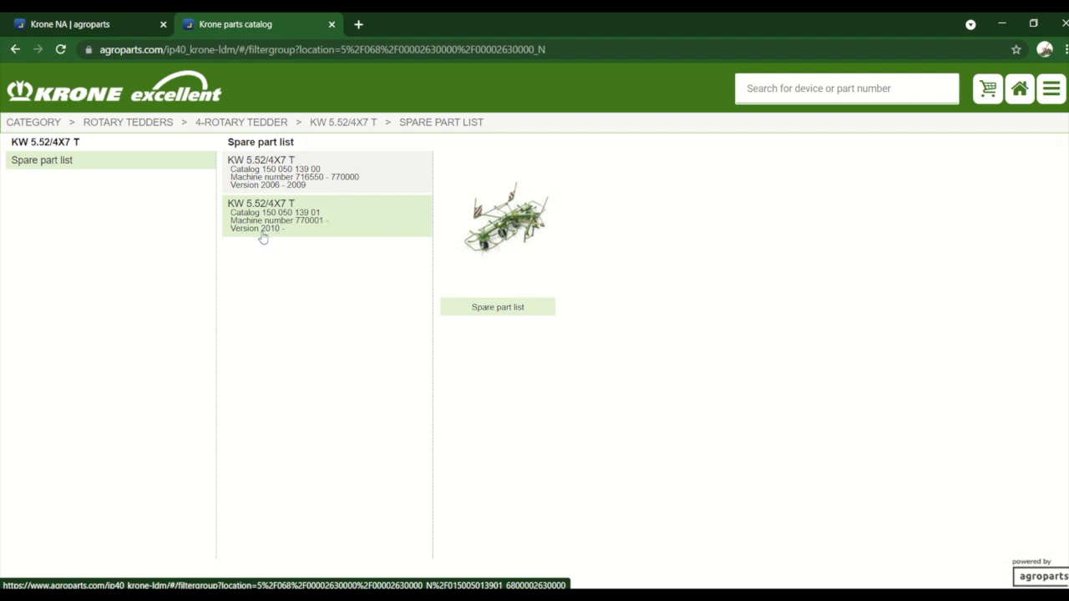
mouse_move(267, 234)
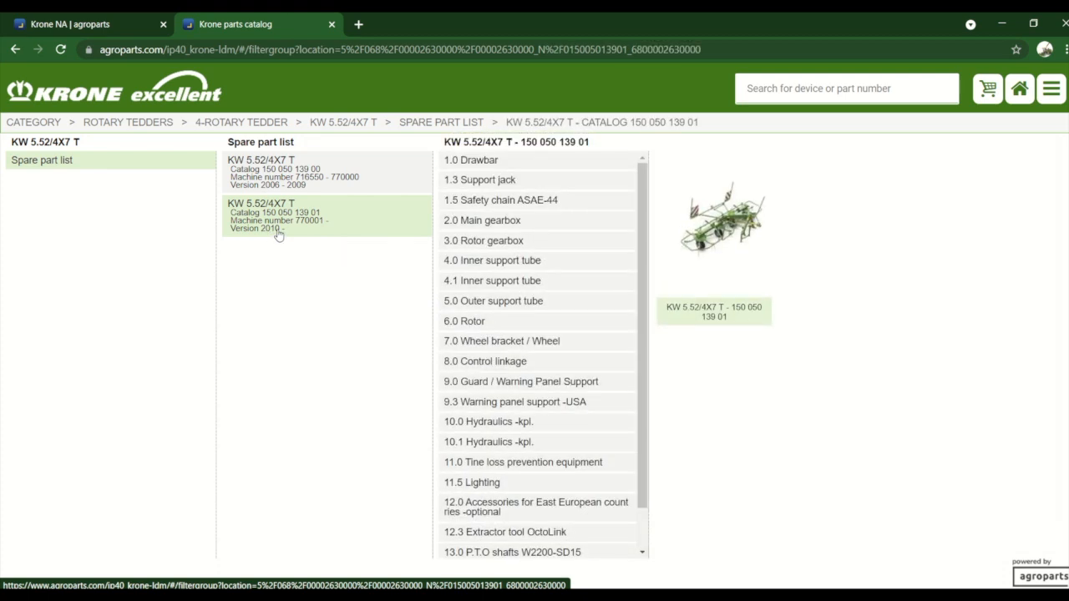
click(471, 160)
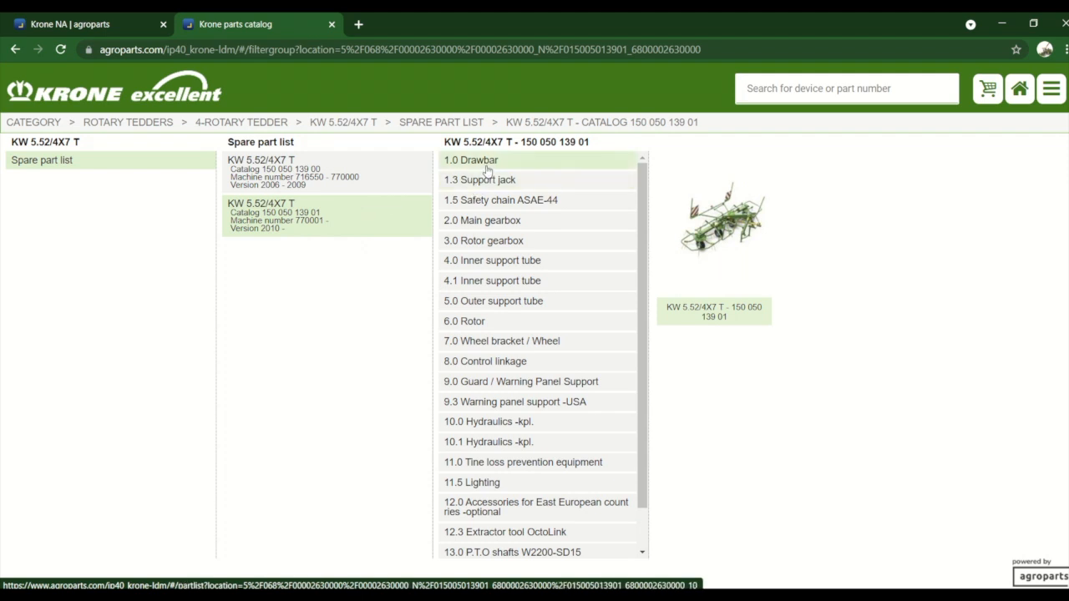
Step: Show the 1.0 Drawbar parts table beside its exploded drawing
click(471, 160)
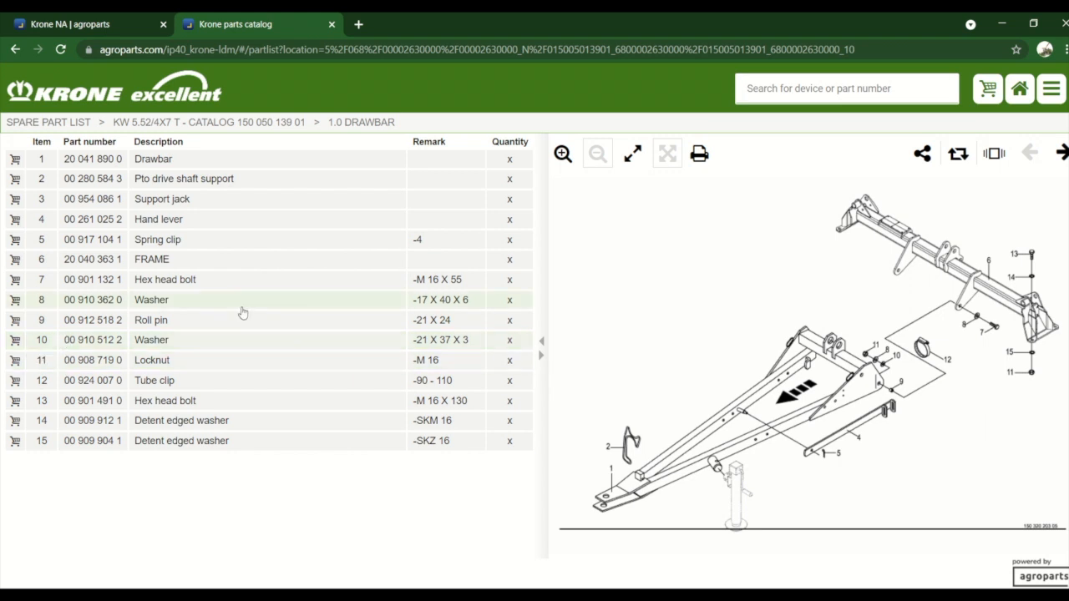
mouse_move(434, 302)
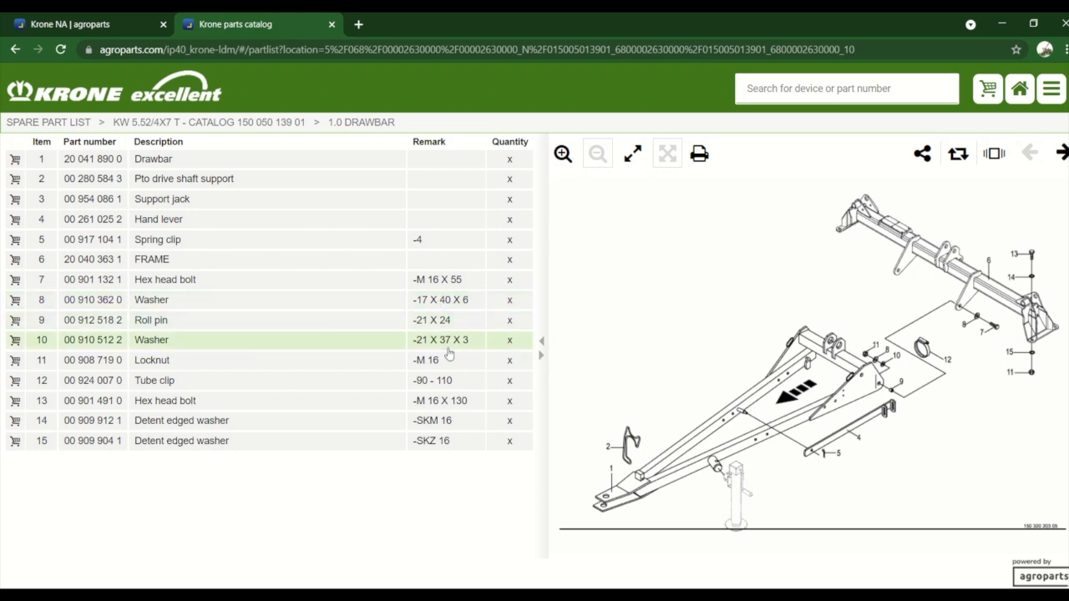
mouse_move(431, 326)
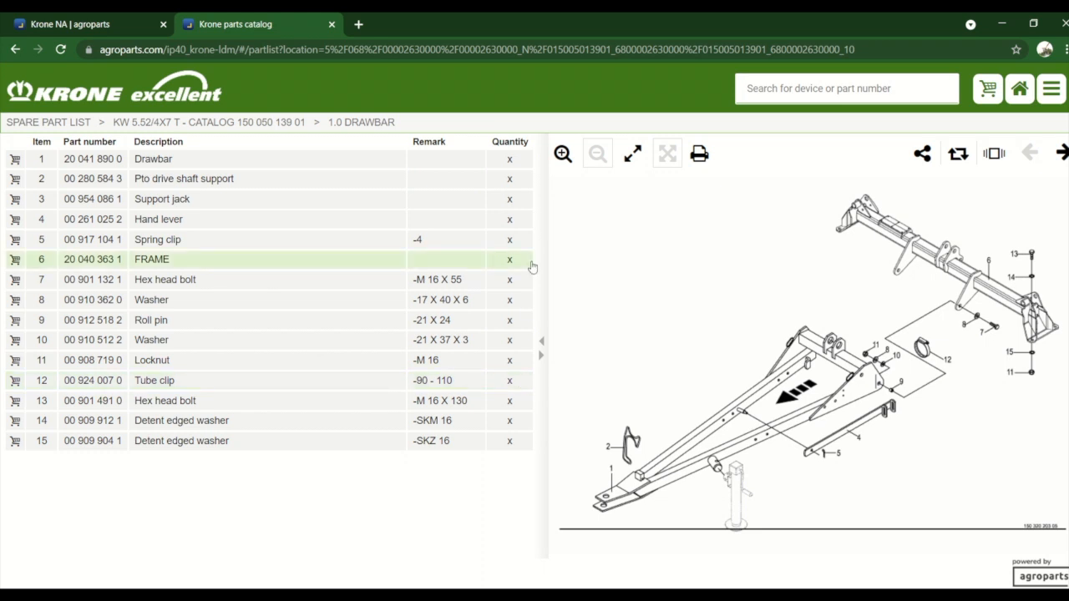
mouse_move(163, 280)
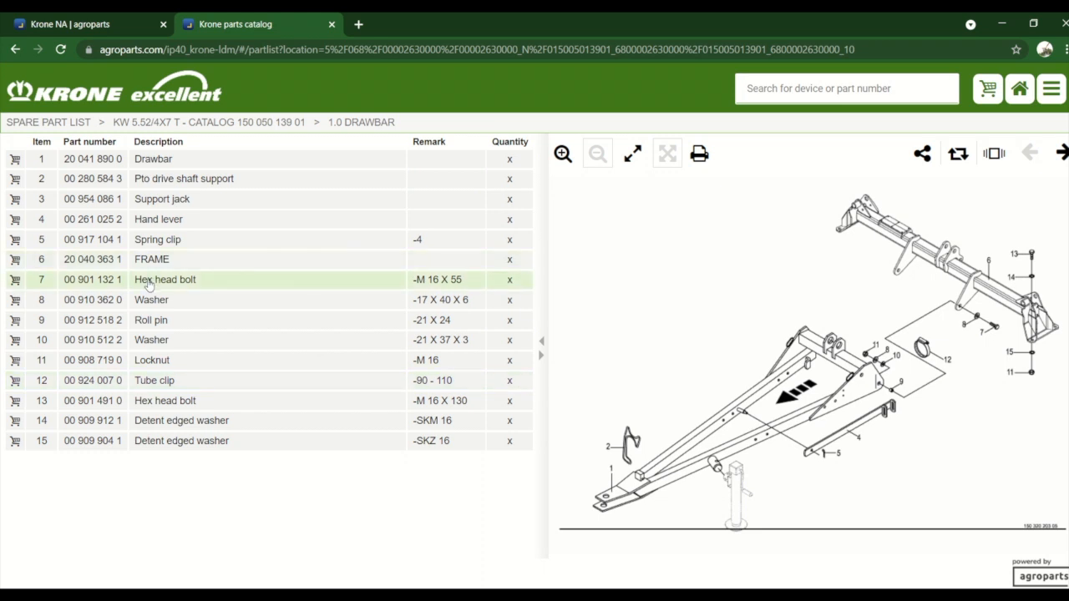
mouse_move(14, 259)
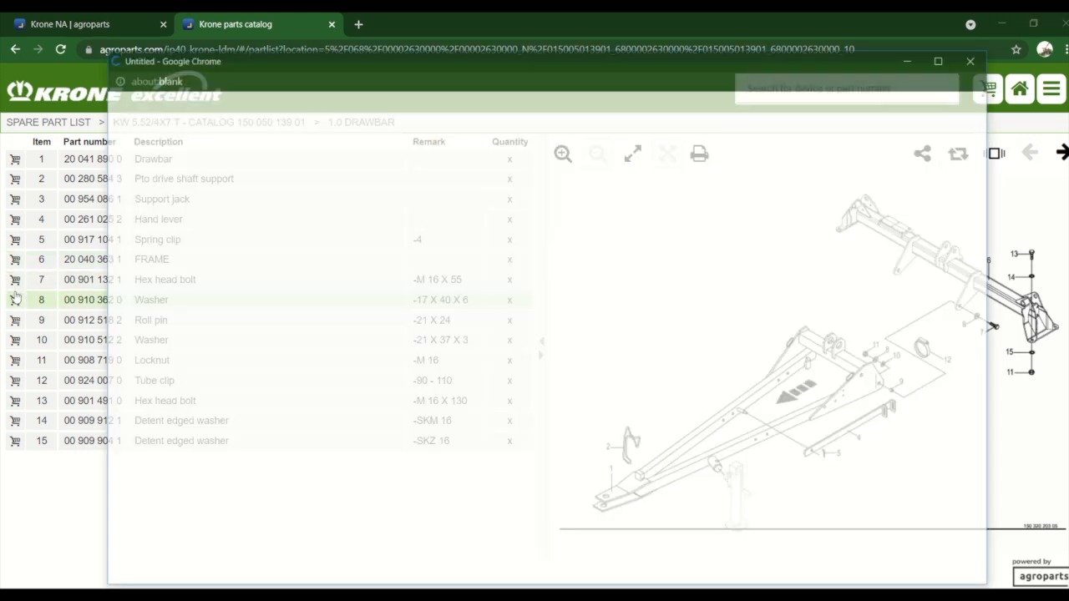
Step: Add the 17 x 40 x 6 washer to the basket with quantity 5 after the minimum-quantity warning
click(13, 300)
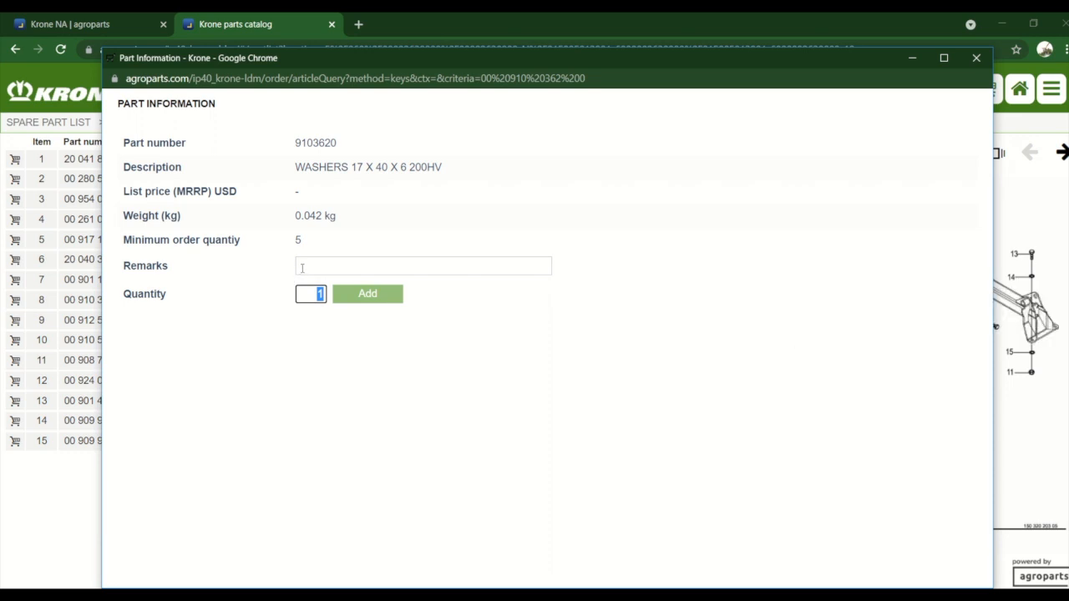
mouse_move(308, 263)
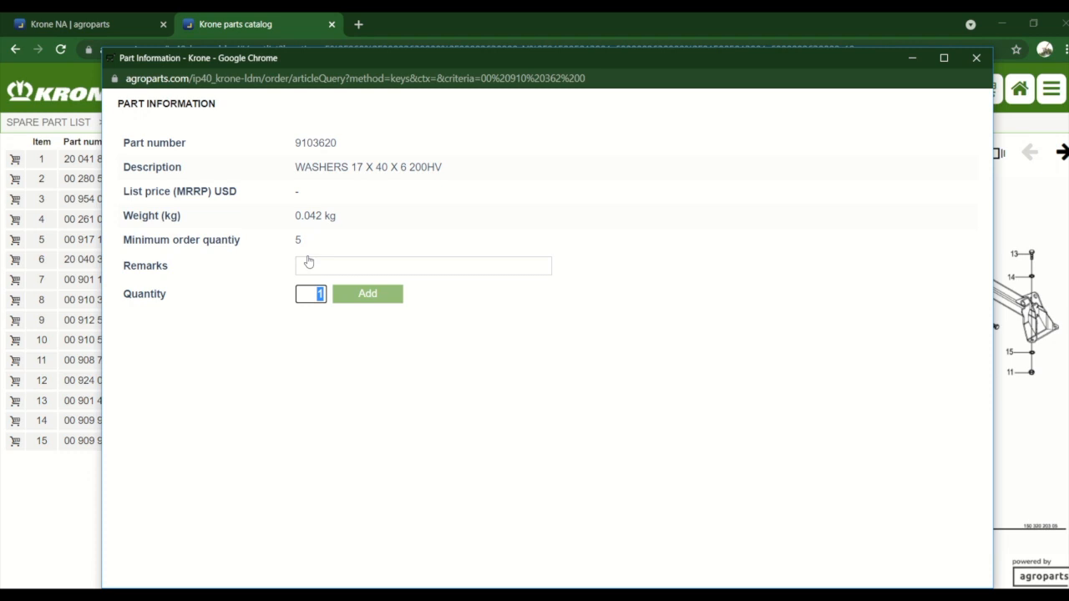
mouse_move(320, 241)
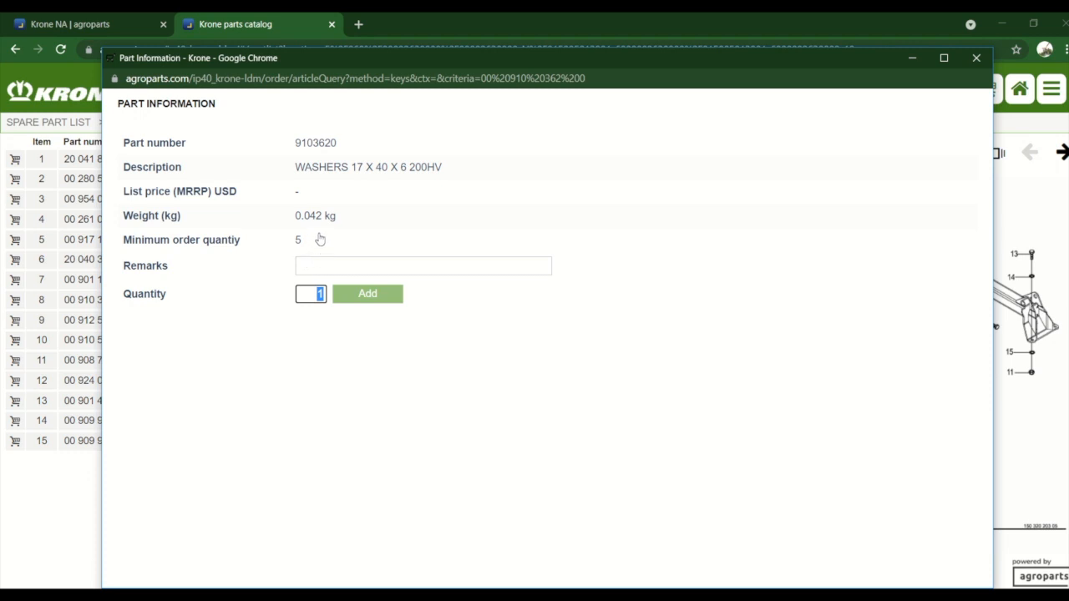
mouse_move(334, 147)
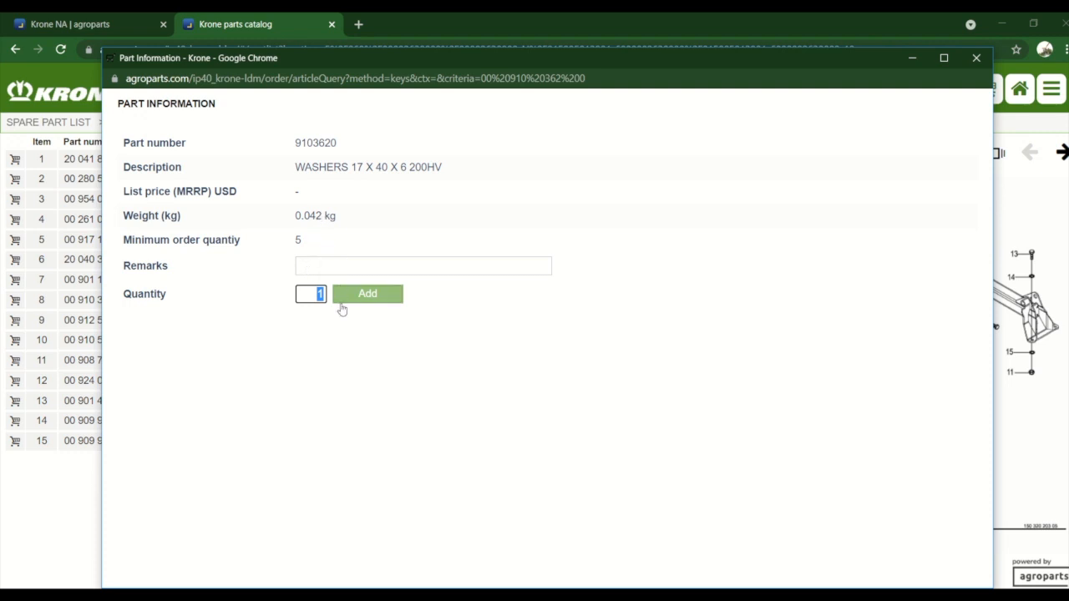
click(368, 294)
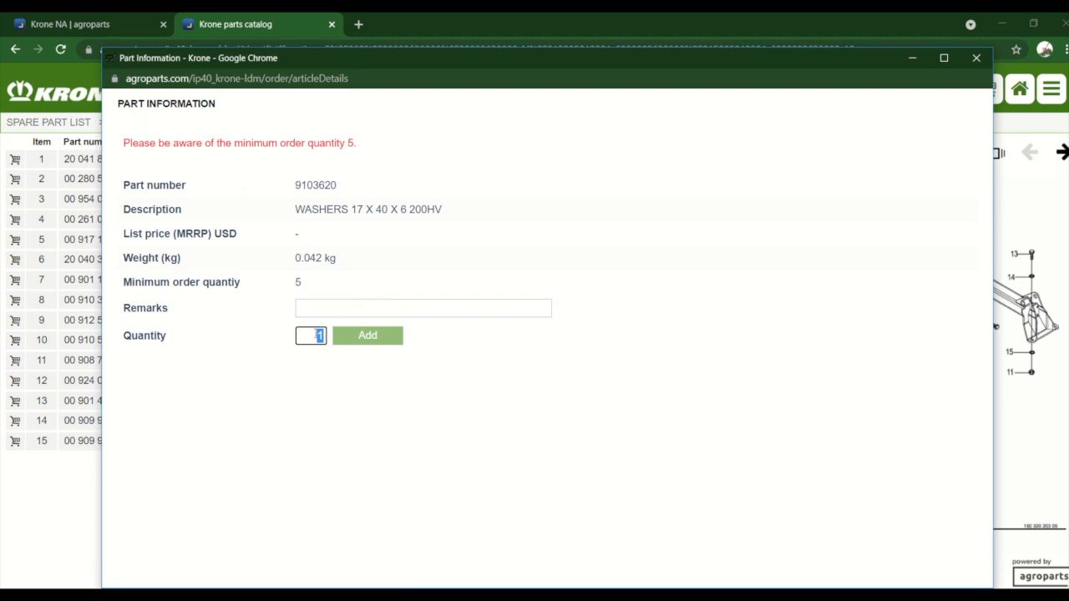
text(5)
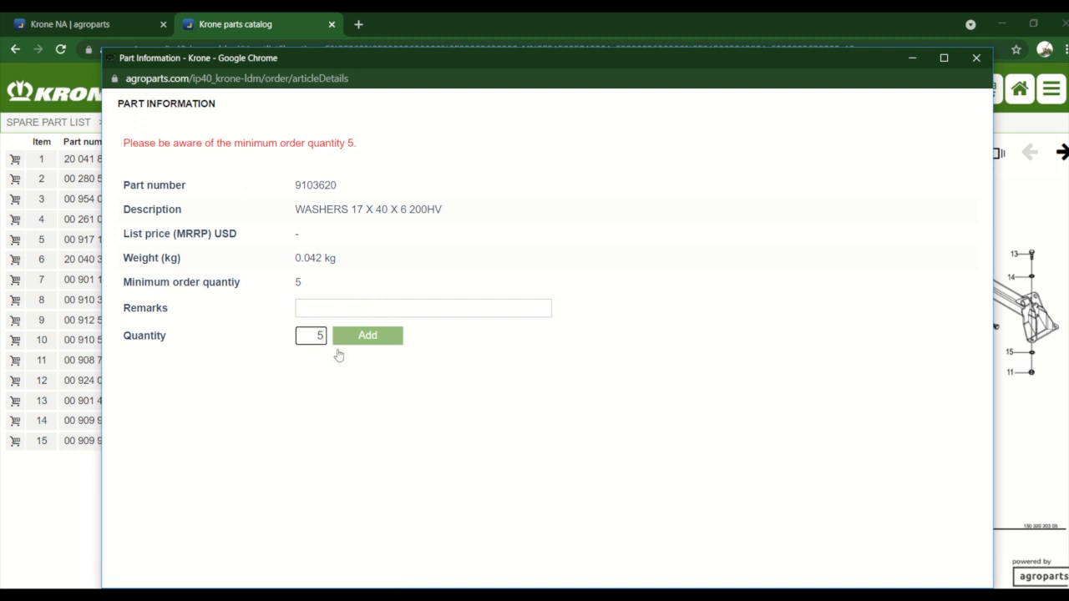
click(367, 335)
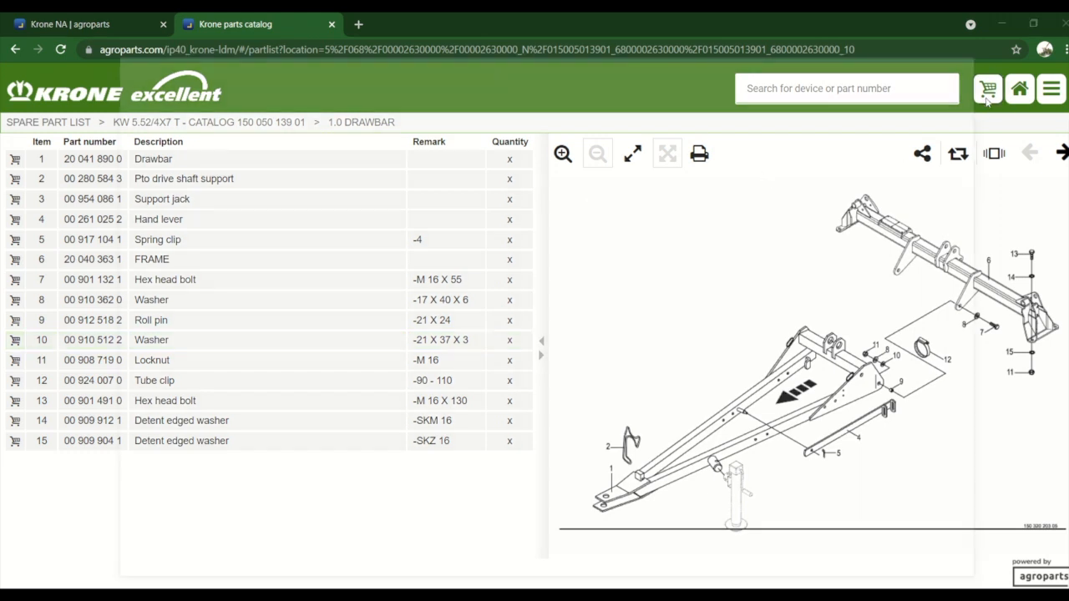
Step: Review the Product basket showing five washers at 0.210 kg, then close it
click(988, 89)
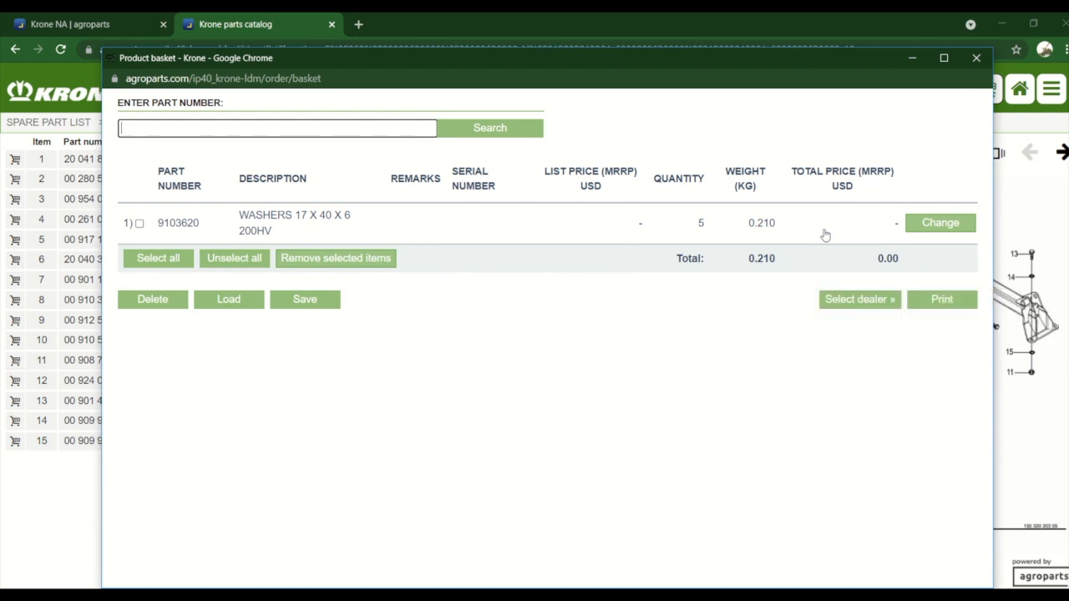
mouse_move(635, 294)
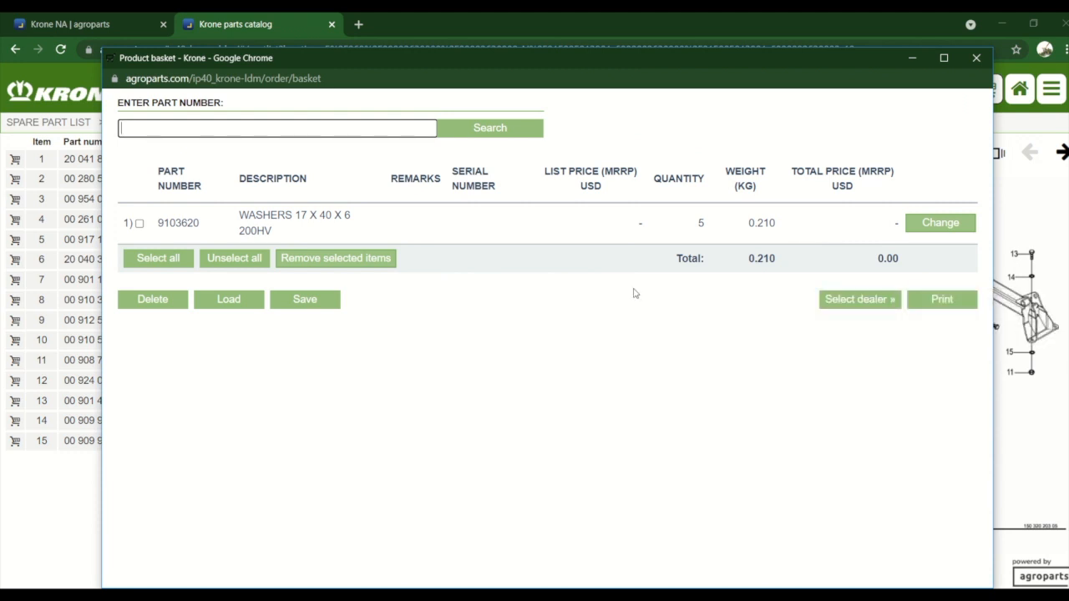
mouse_move(858, 299)
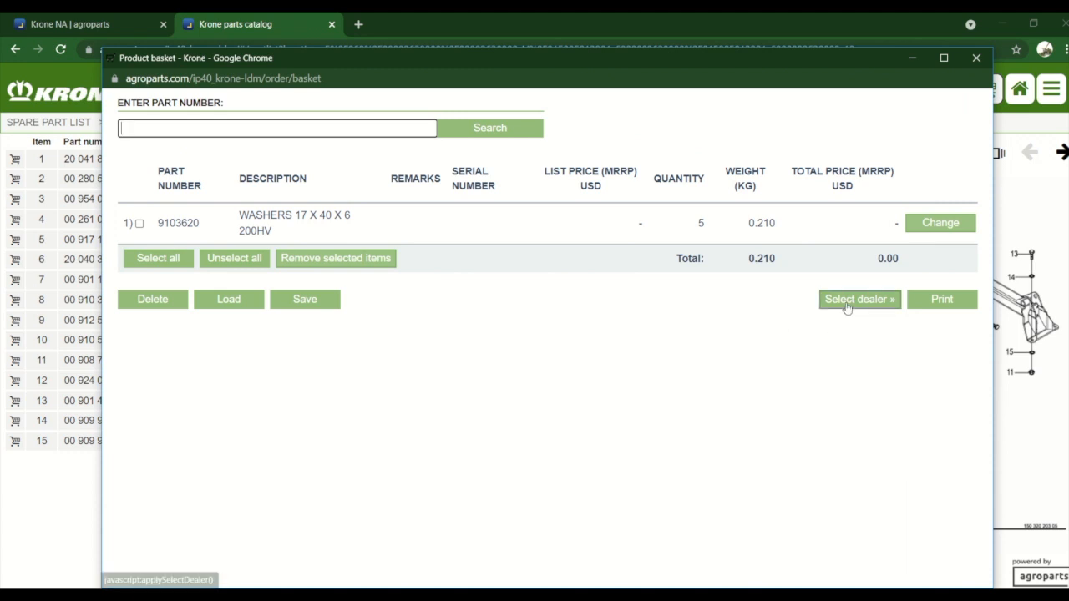
mouse_move(859, 299)
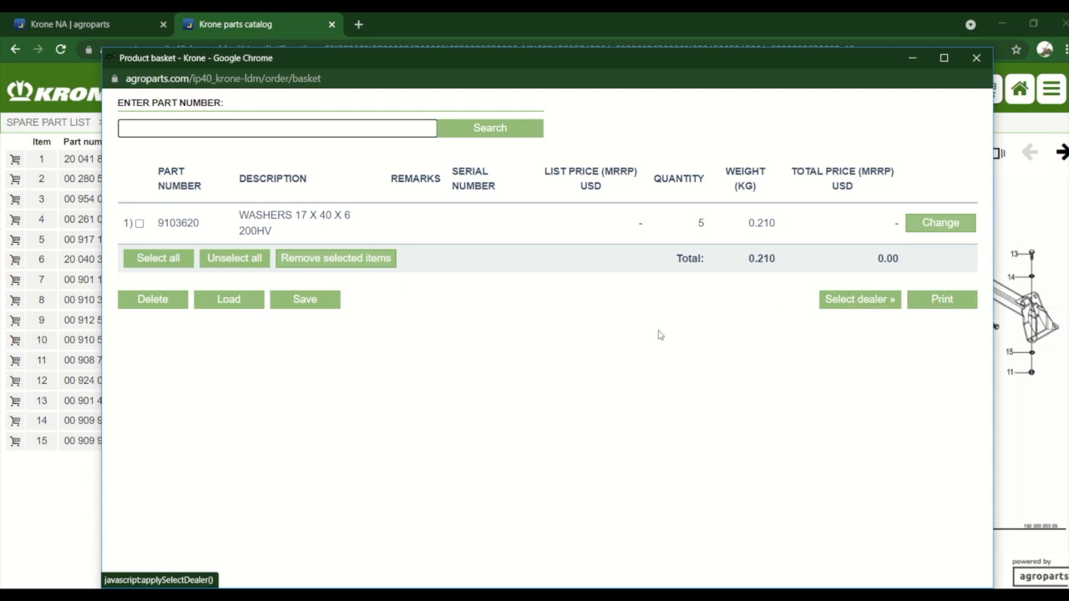
mouse_move(562, 335)
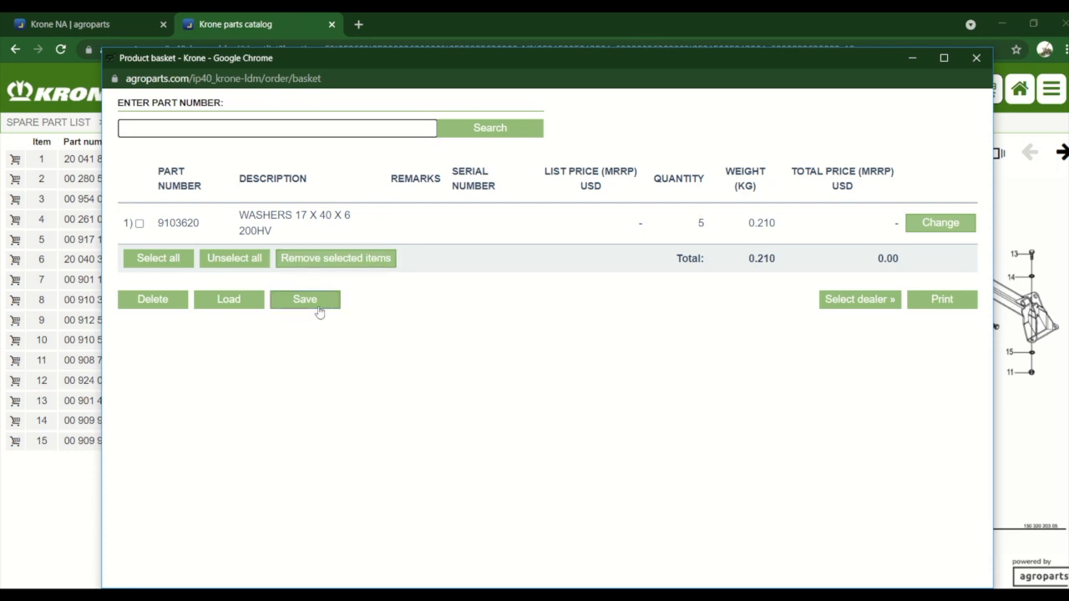
mouse_move(304, 300)
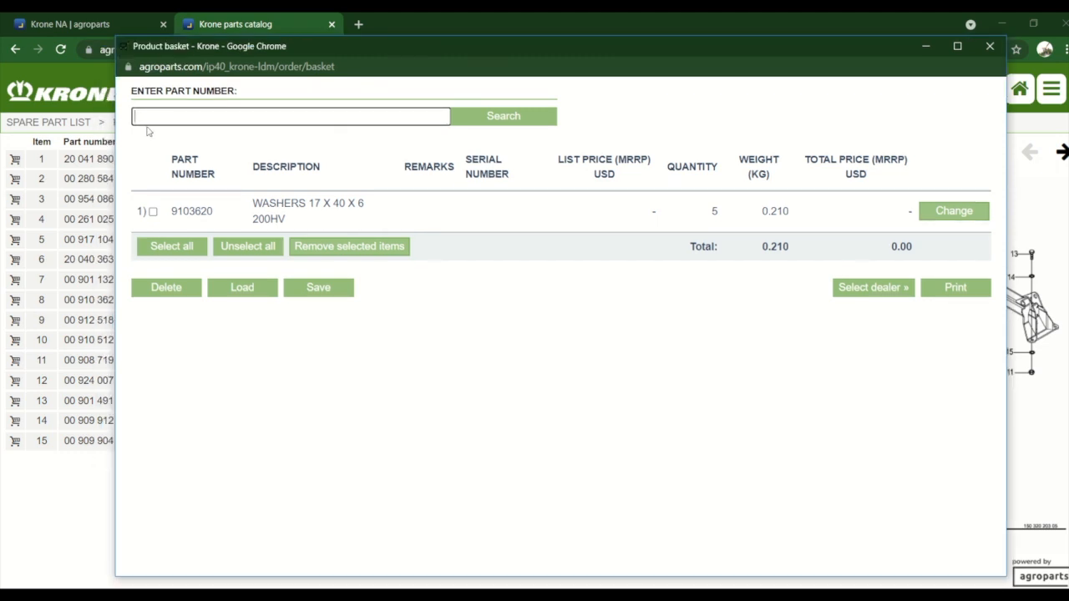
click(291, 117)
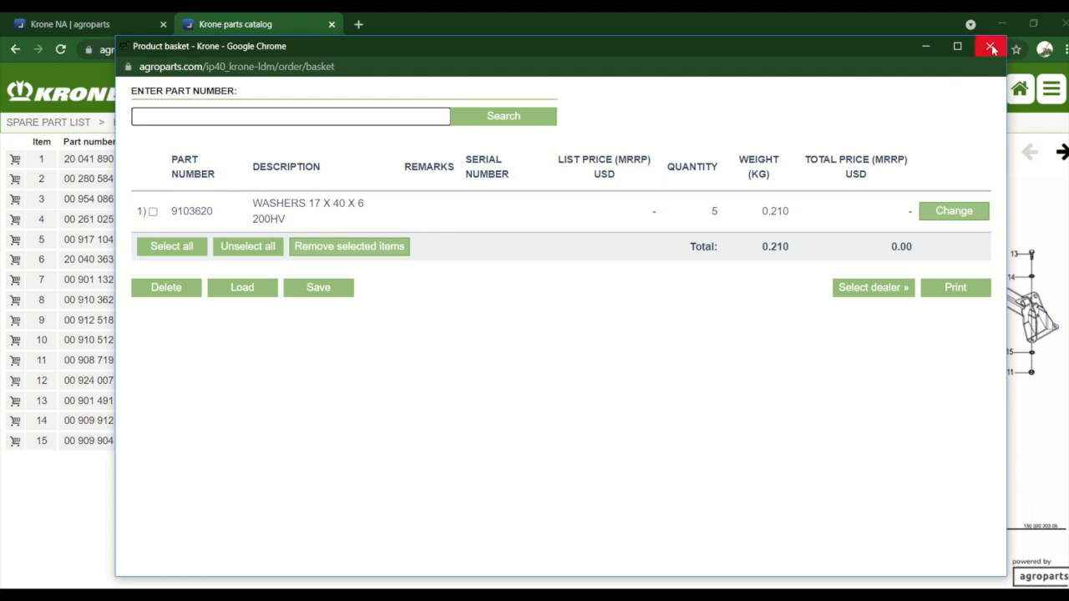
click(991, 46)
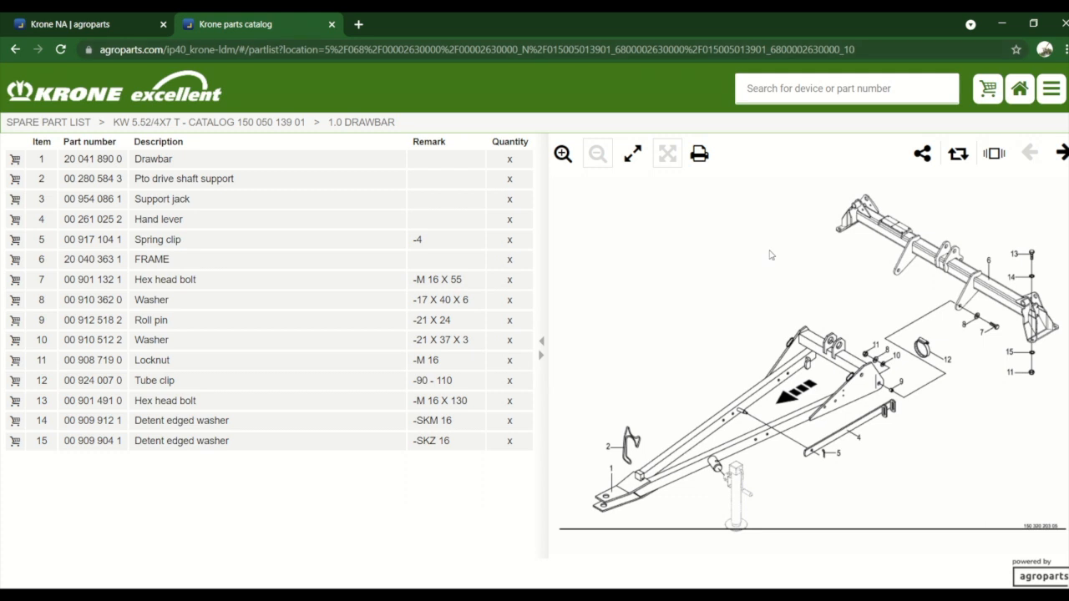
mouse_move(606, 307)
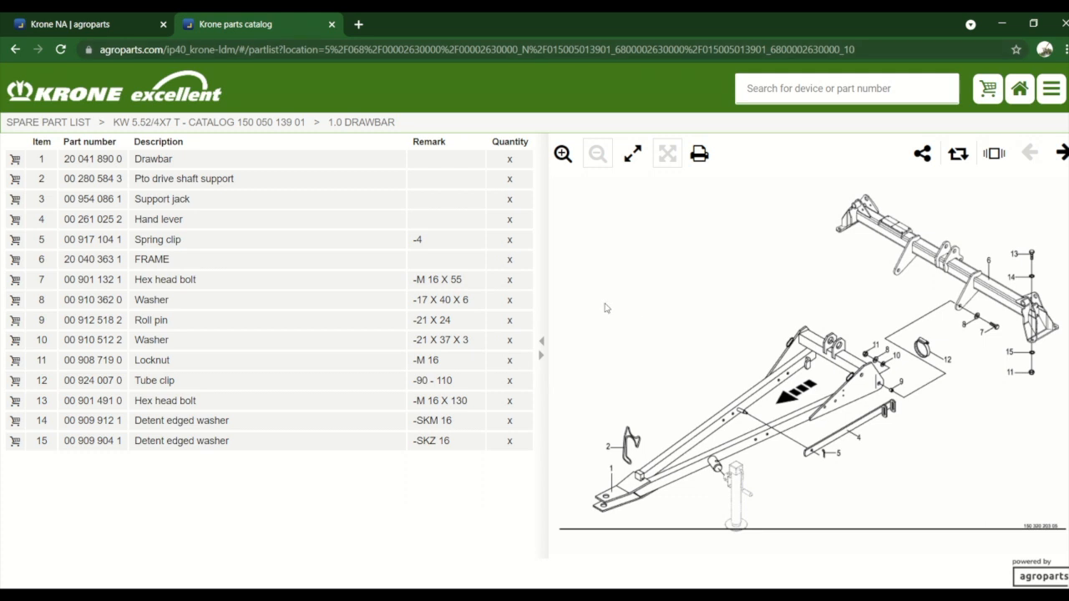
mouse_move(1029, 153)
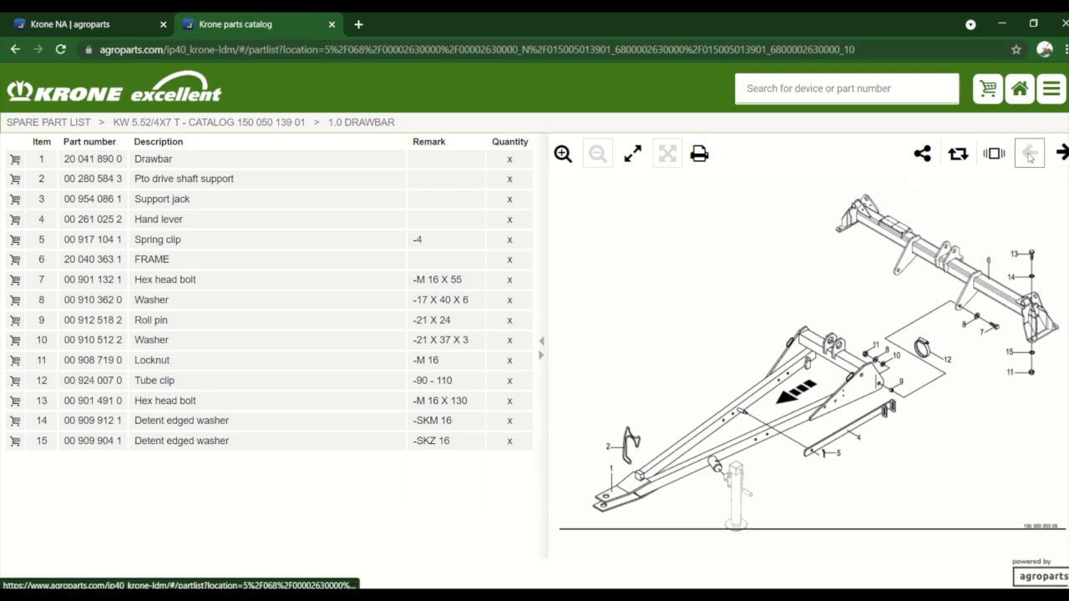
Step: Advance to the next catalog page, 1.3 Support jack
click(1062, 154)
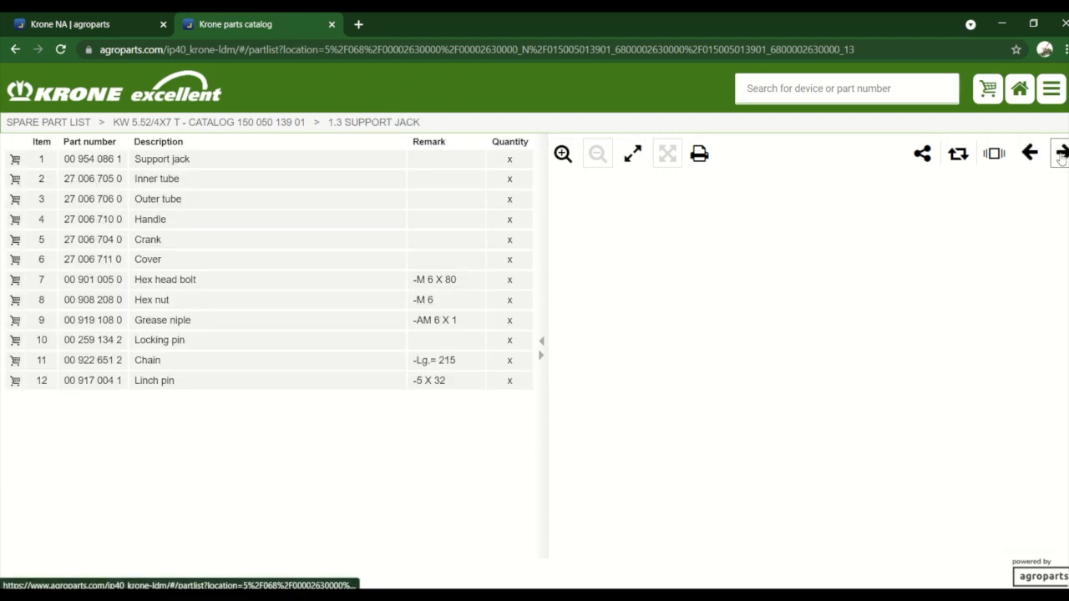
click(1063, 154)
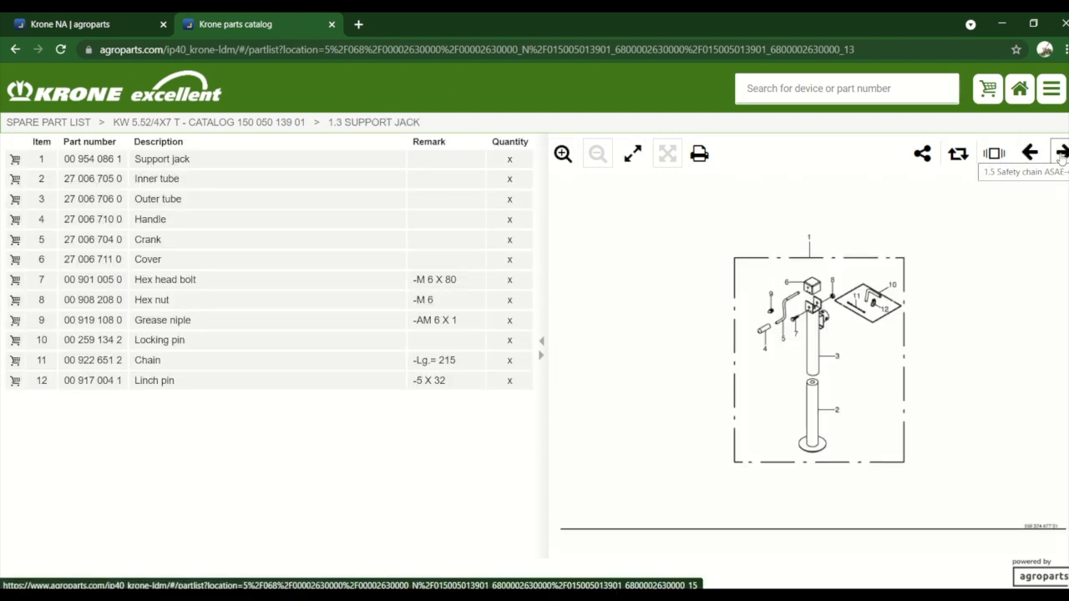
mouse_move(1029, 154)
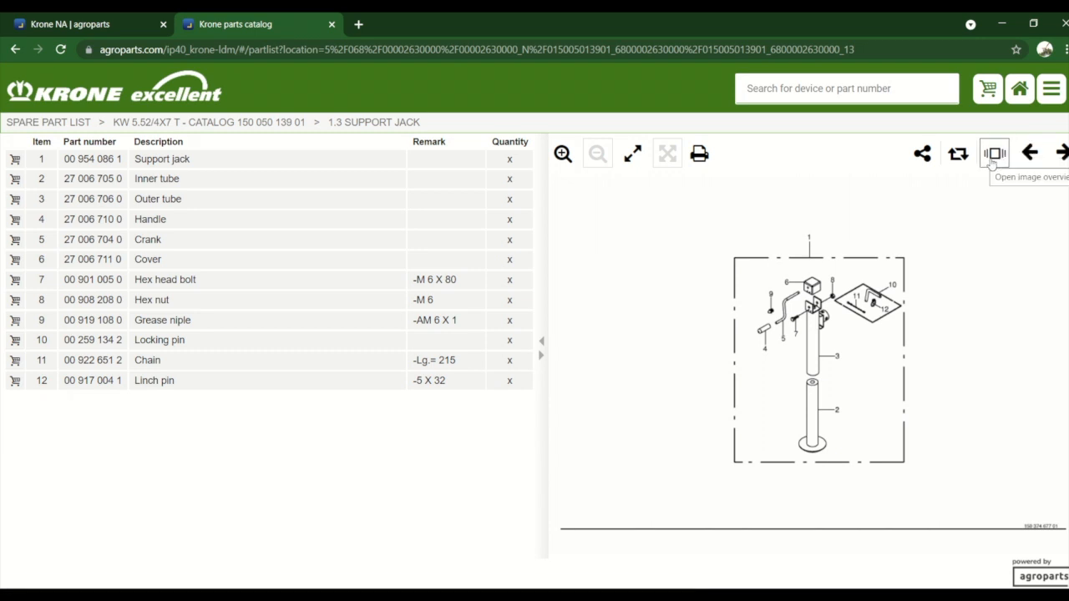
Step: Use the image overview thumbnails to jump to the 7.0 Wheel bracket / Wheel page
click(994, 154)
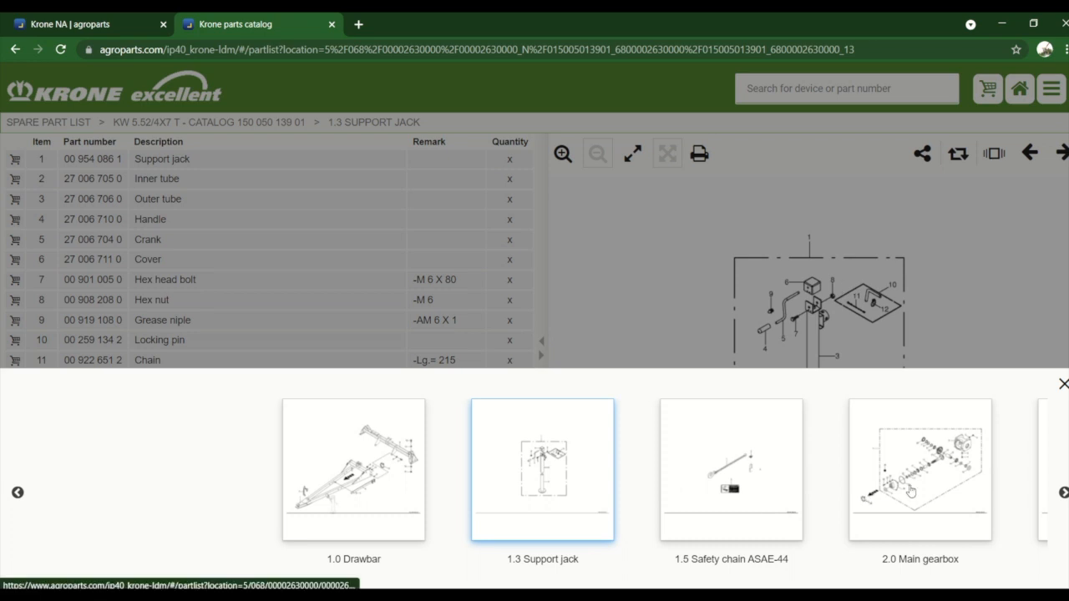
click(1064, 493)
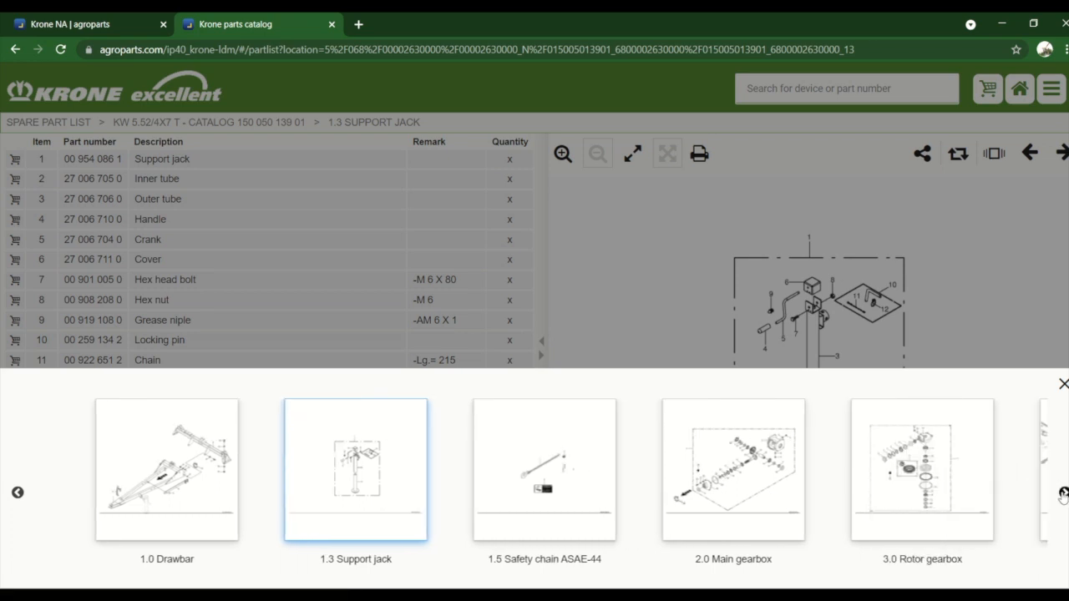
click(1062, 493)
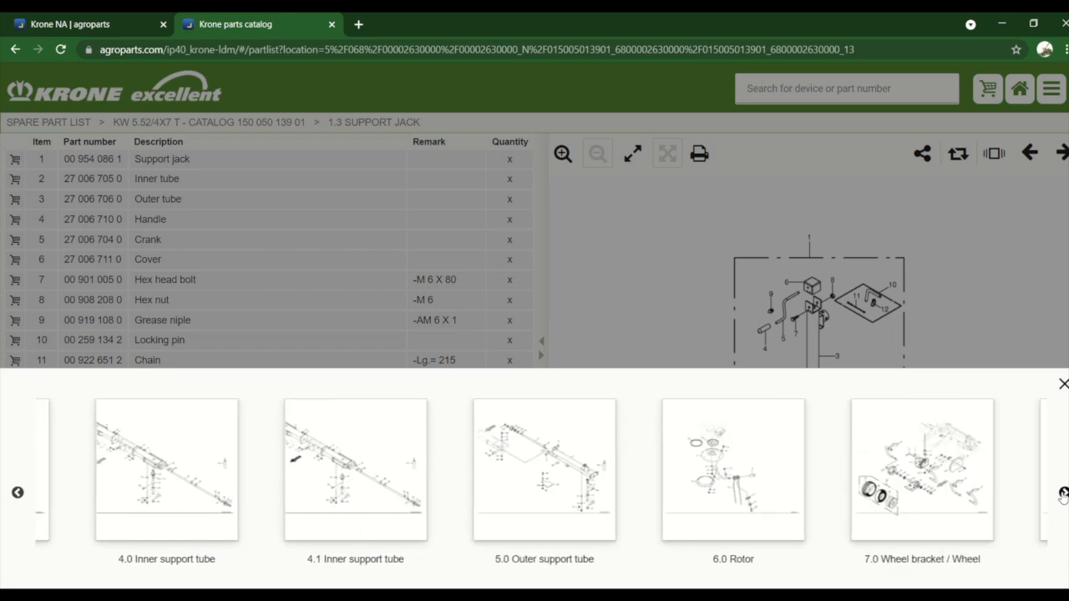
click(1063, 491)
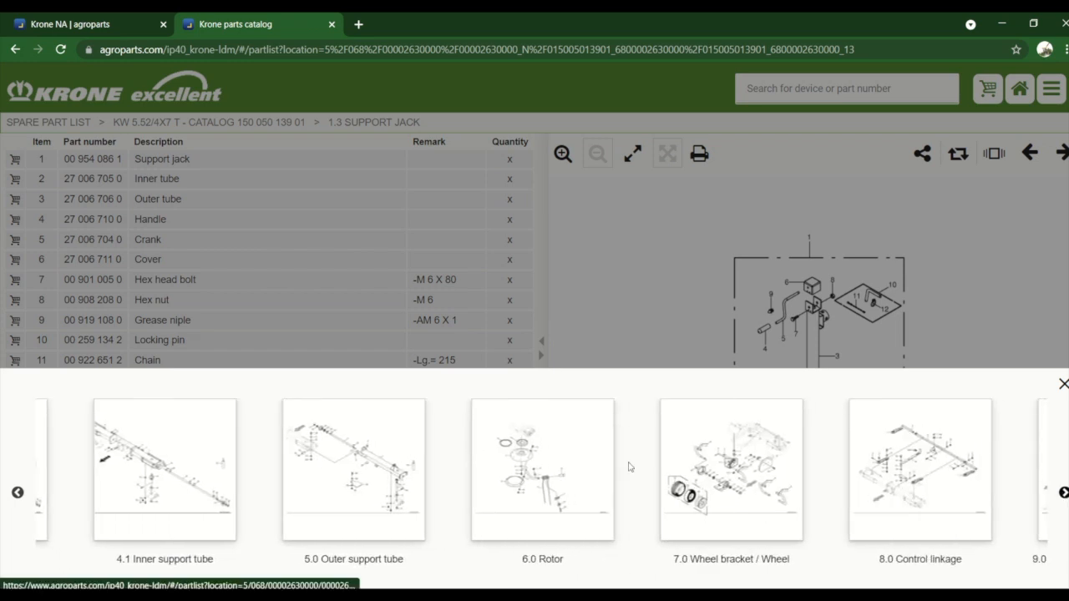
click(731, 469)
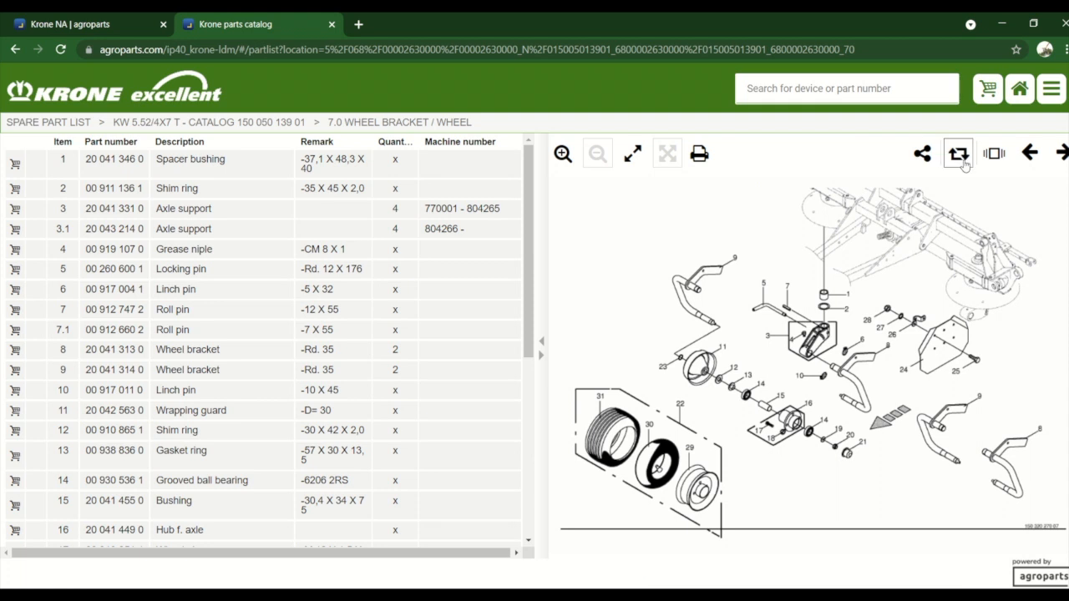
Step: Zoom into the Wheel bracket / Wheel drawing twice until the part callouts are legible
click(959, 153)
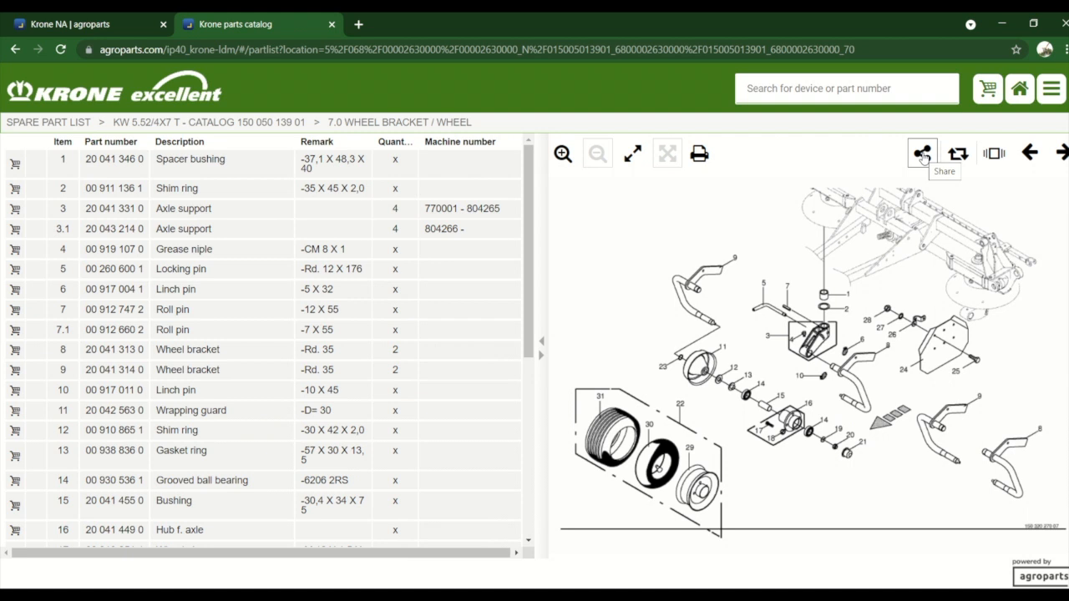
mouse_move(568, 172)
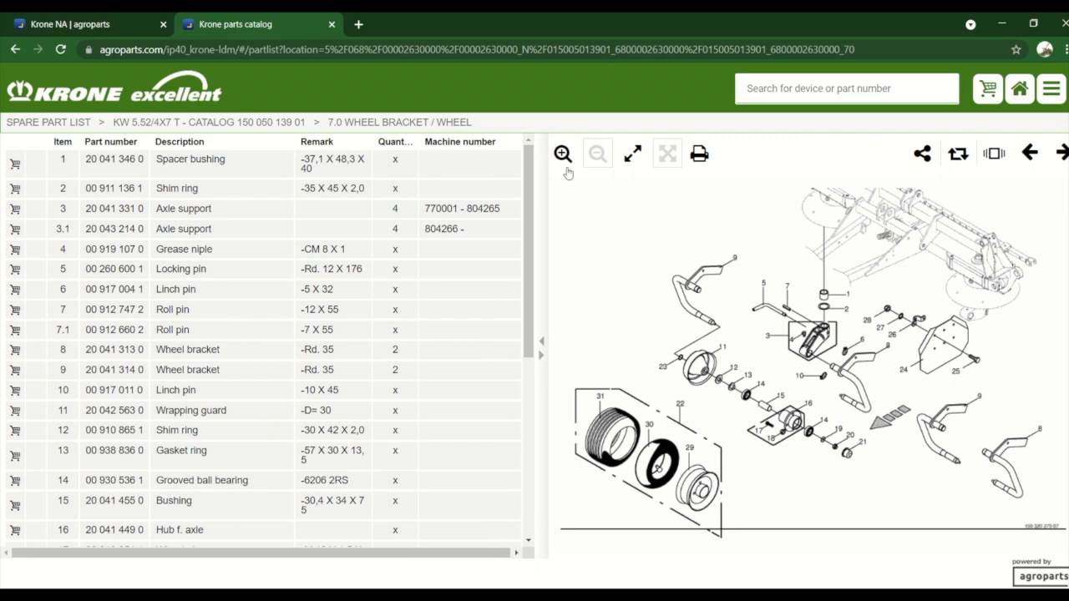
click(563, 154)
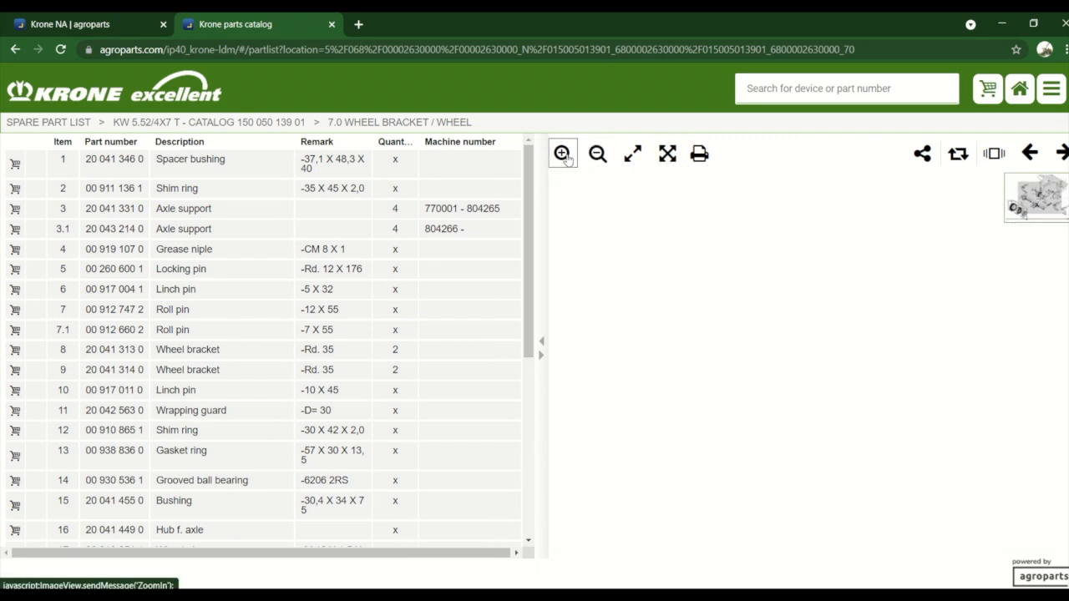
click(561, 153)
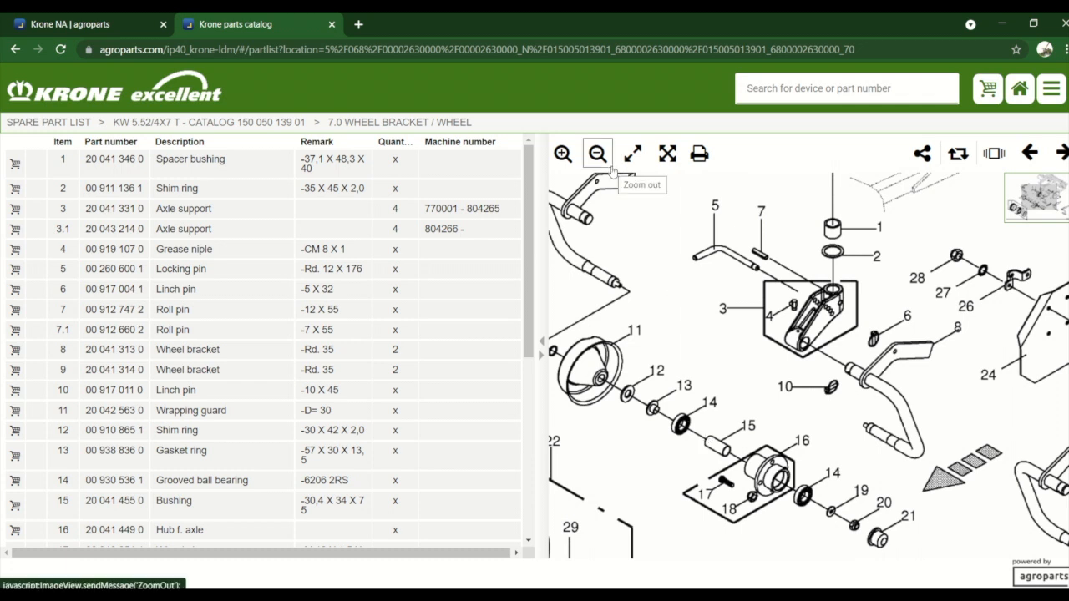
mouse_move(699, 154)
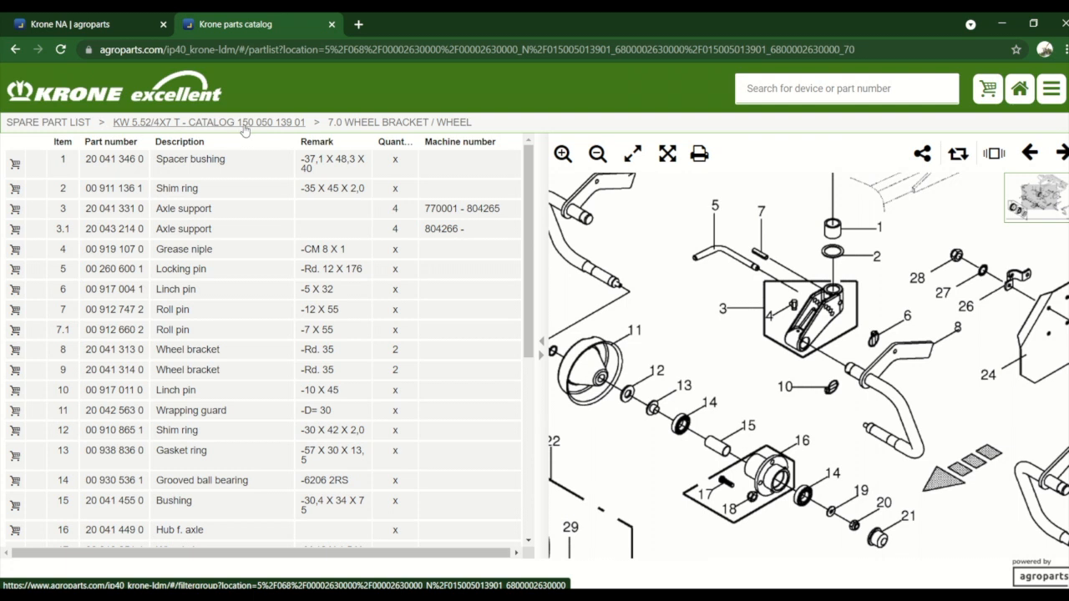
mouse_move(297, 130)
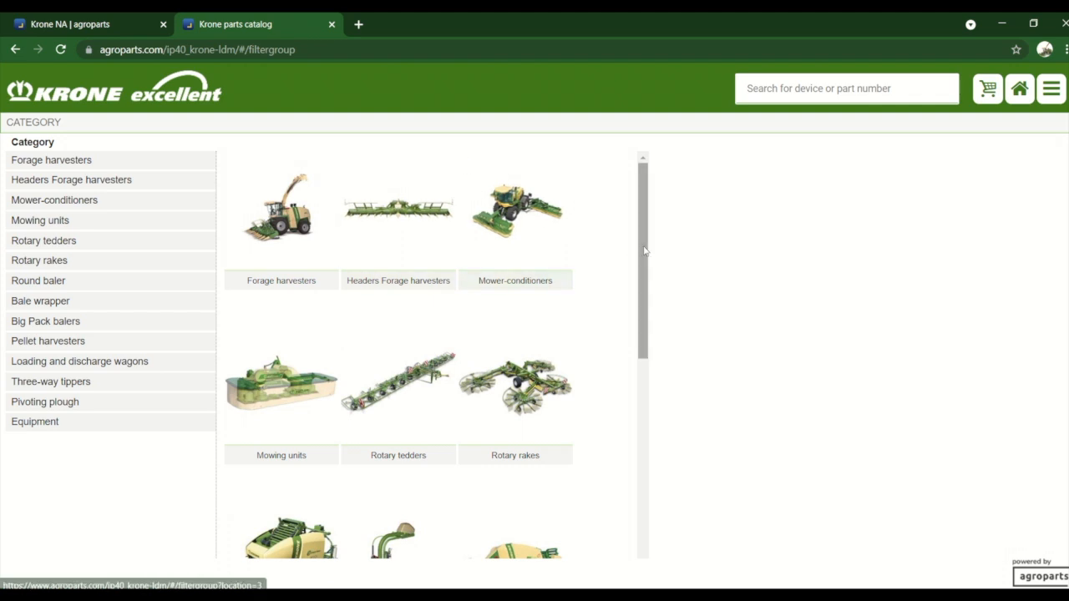
scroll(down, 3)
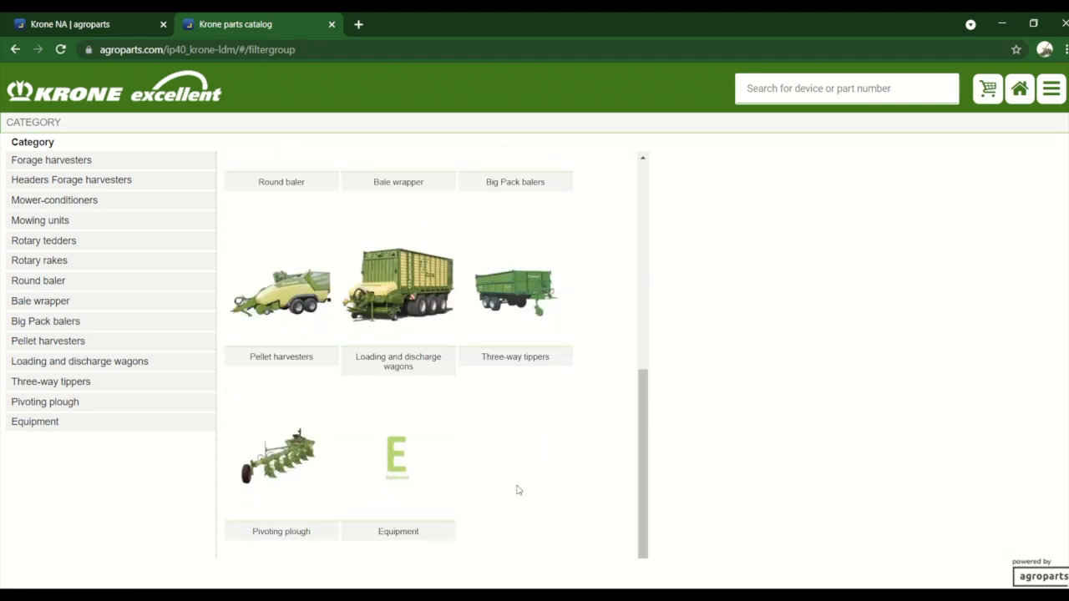
mouse_move(257, 498)
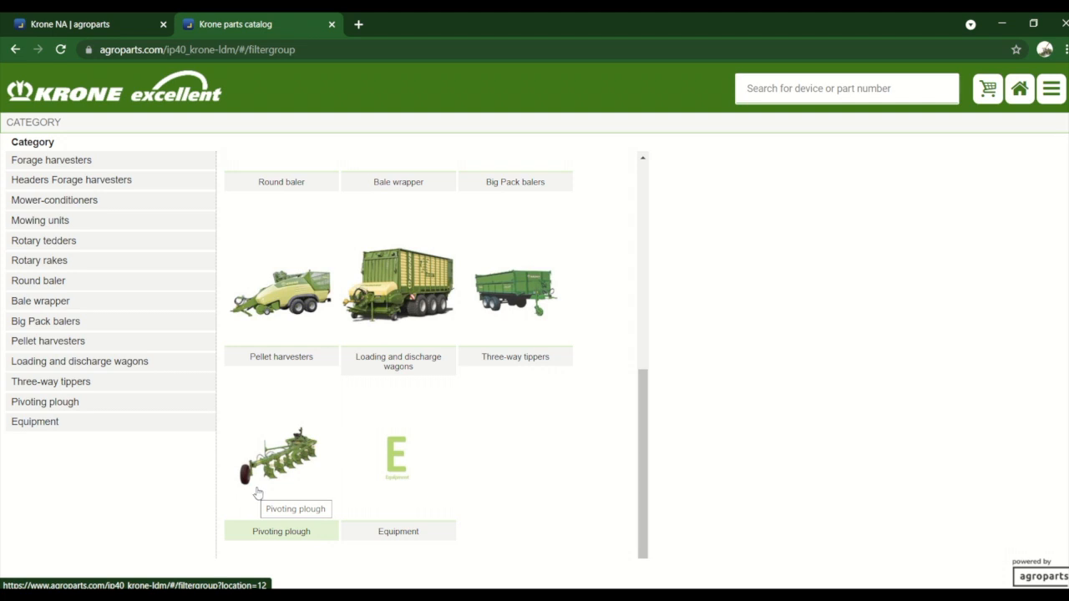
scroll(down, 3)
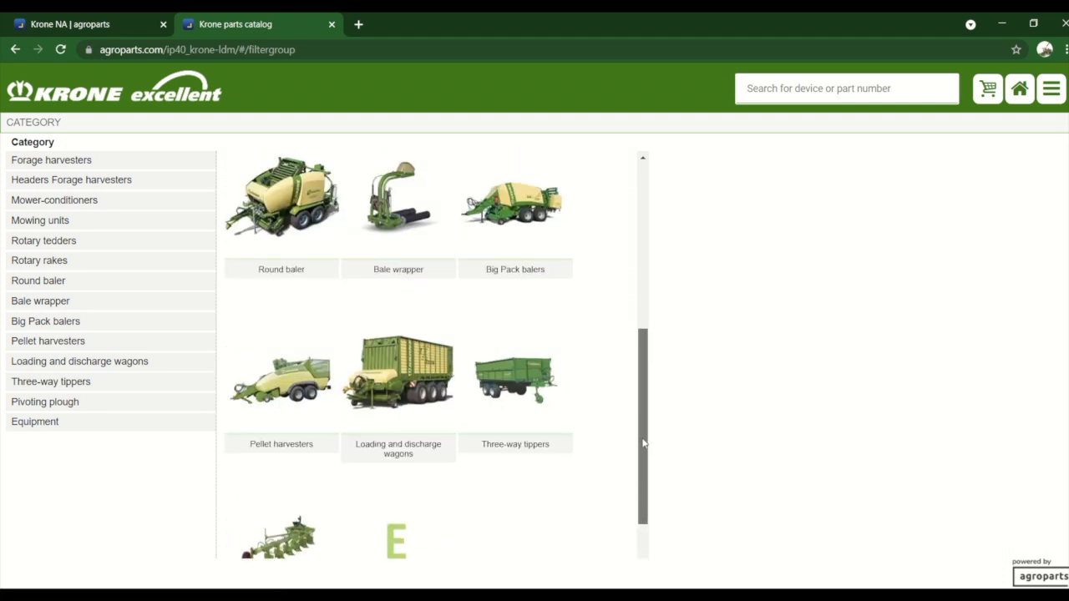
scroll(down, 3)
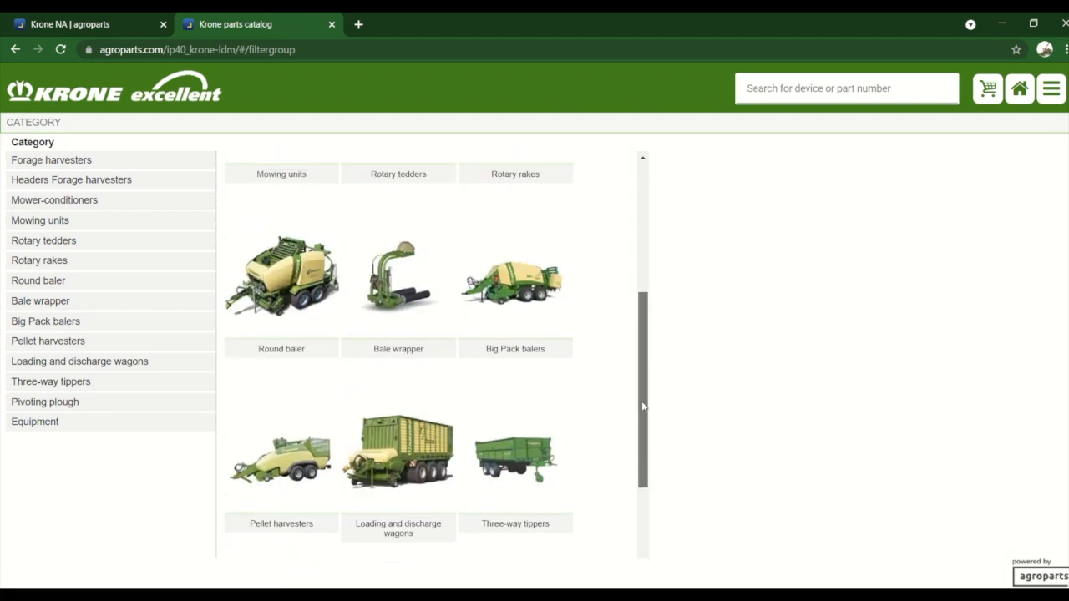
scroll(down, 3)
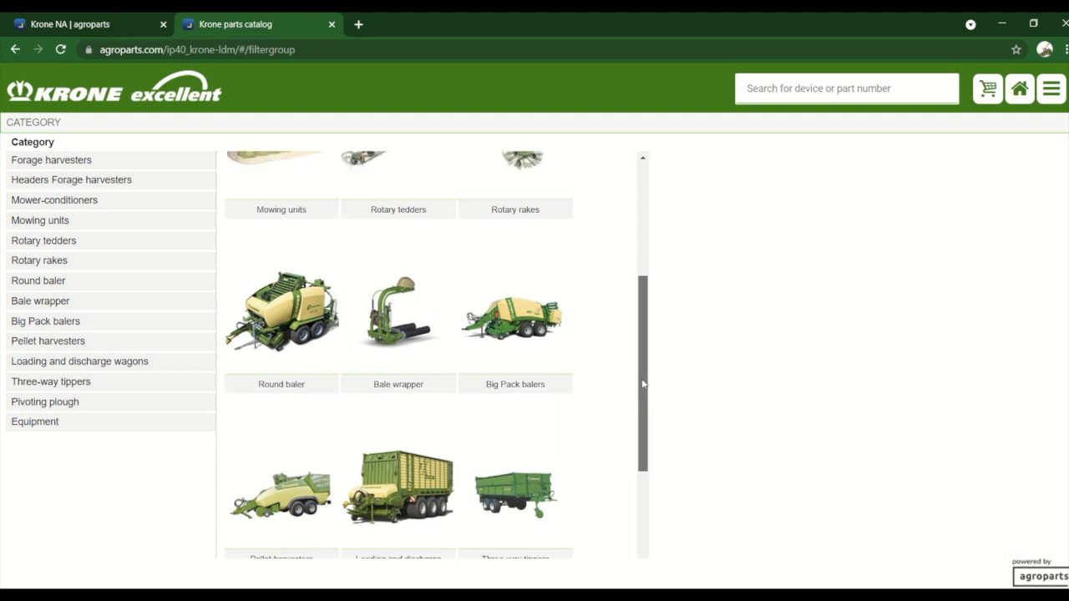
scroll(up, 3)
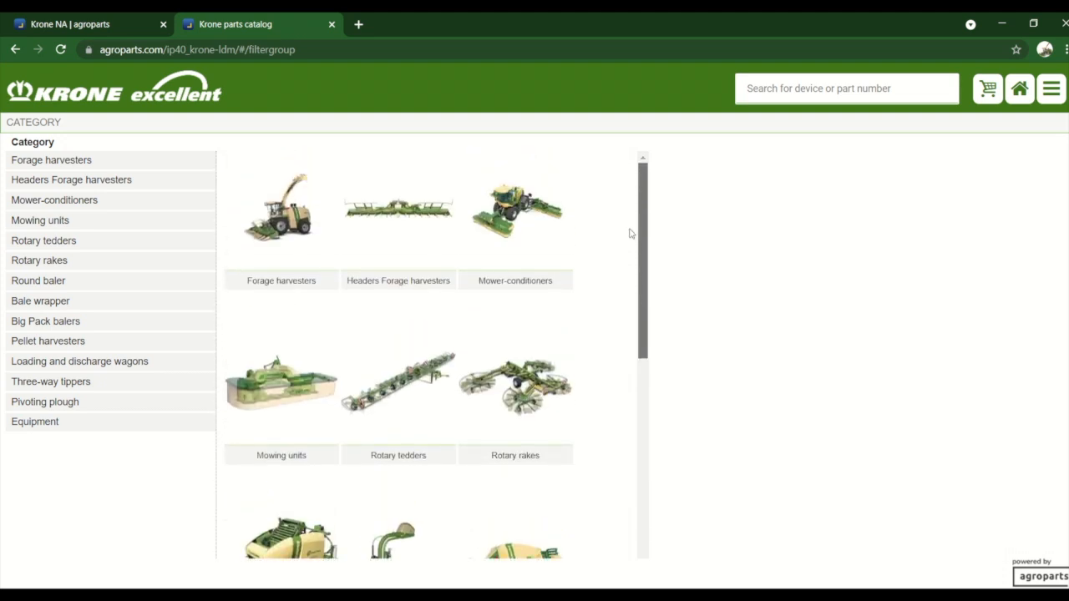